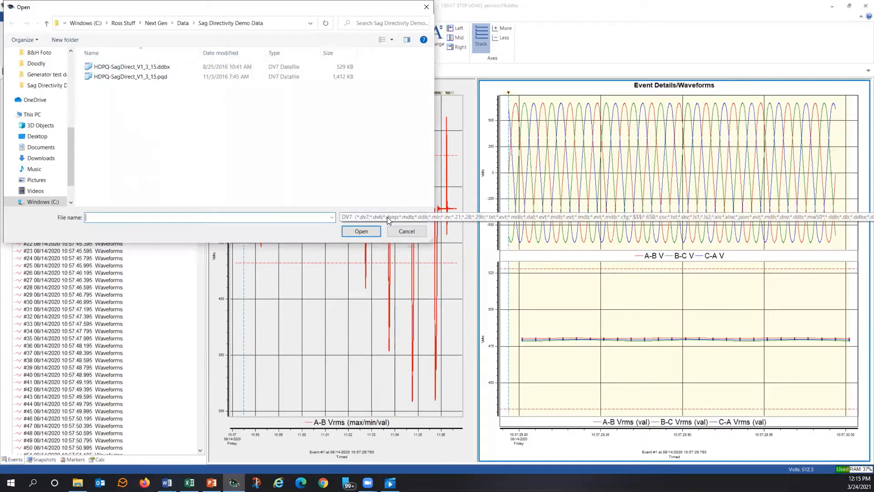
Open HDPQ-SagDirect_V1_3_15.pqd and view its tab of A, B, C and D Vrms trends
left_click(332, 216)
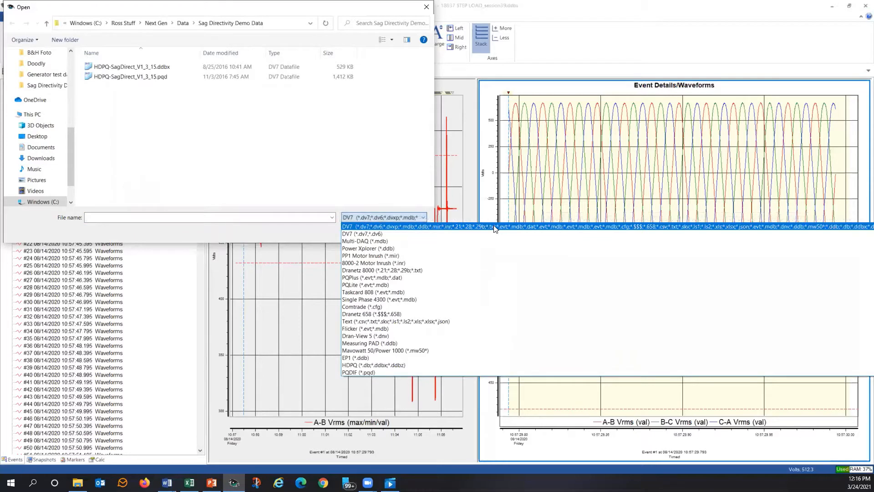
mouse_move(495, 231)
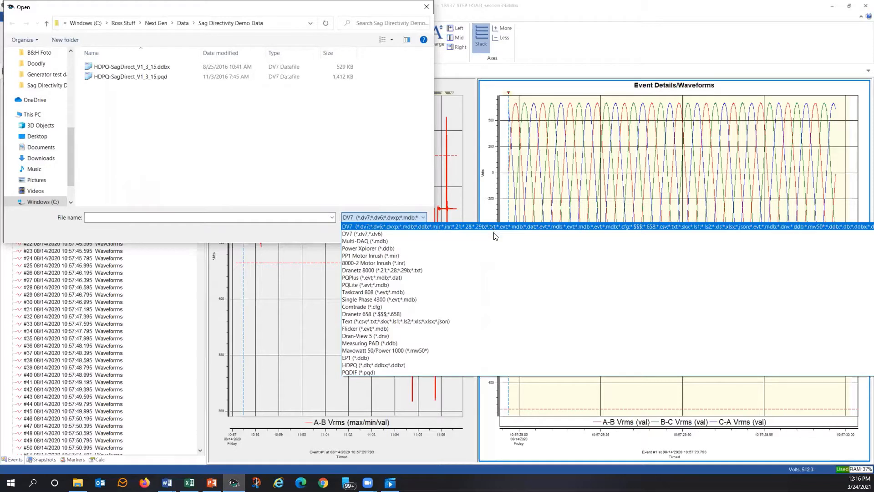
mouse_move(485, 307)
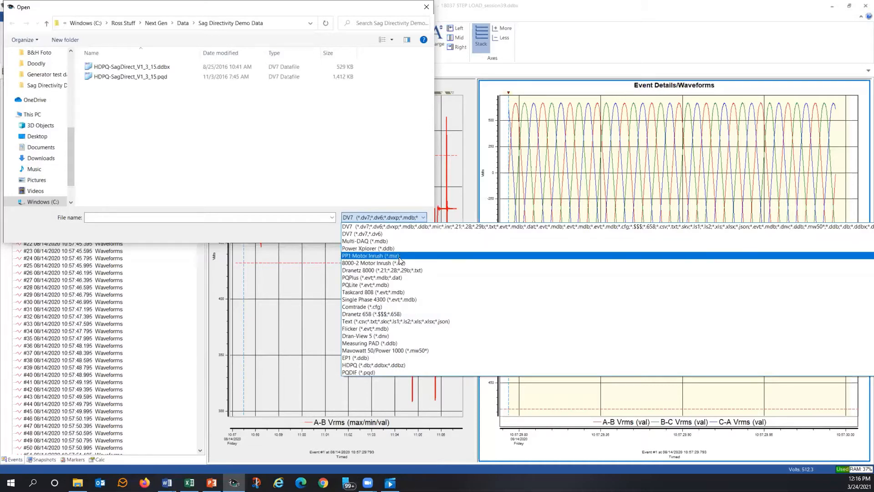
mouse_move(449, 258)
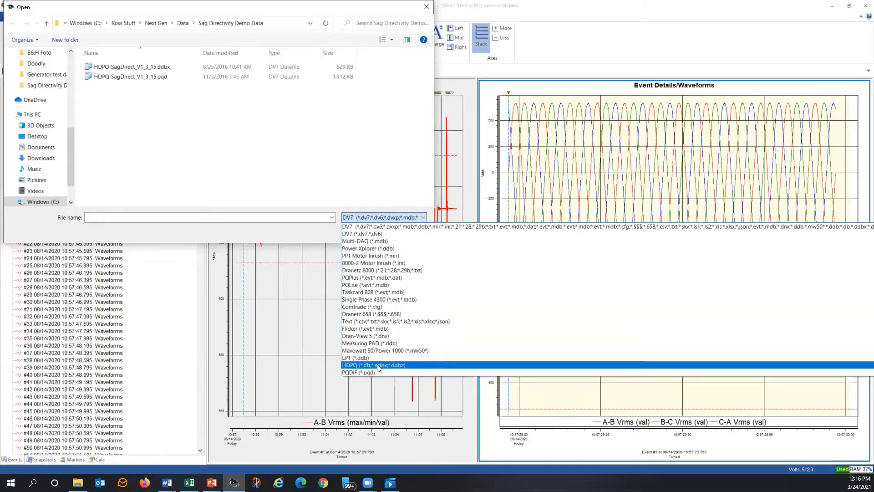
mouse_move(501, 255)
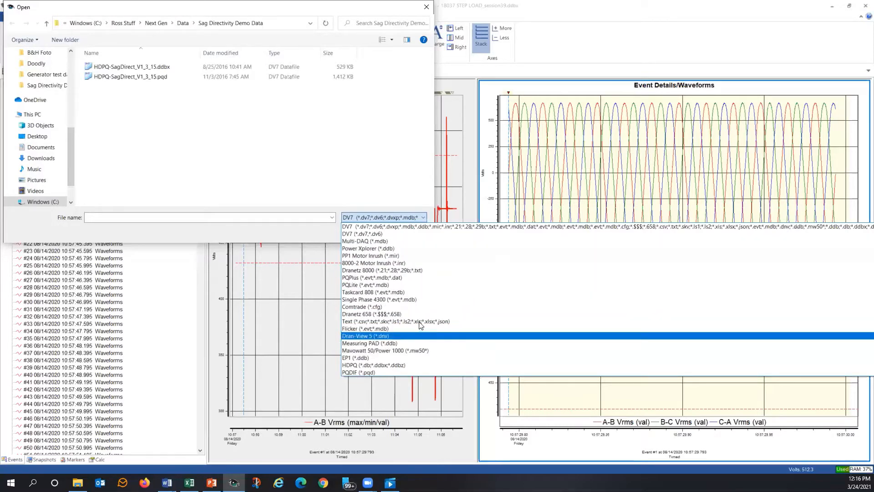
mouse_move(370, 256)
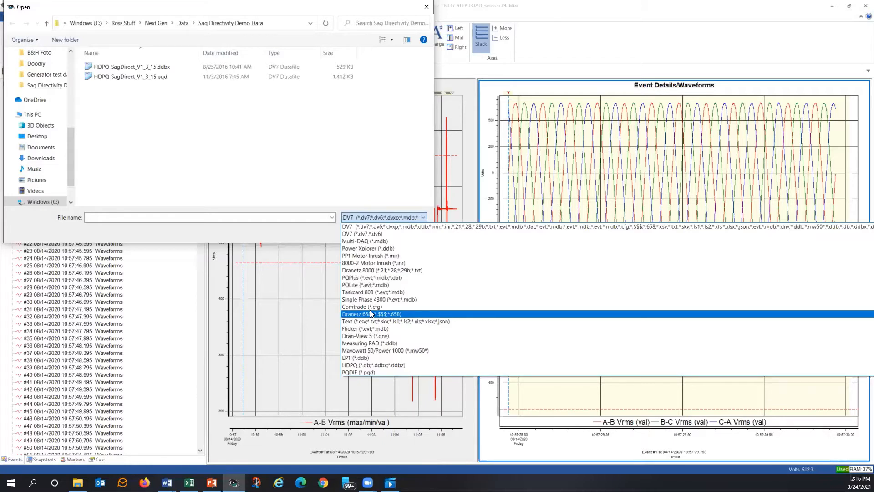
mouse_move(363, 307)
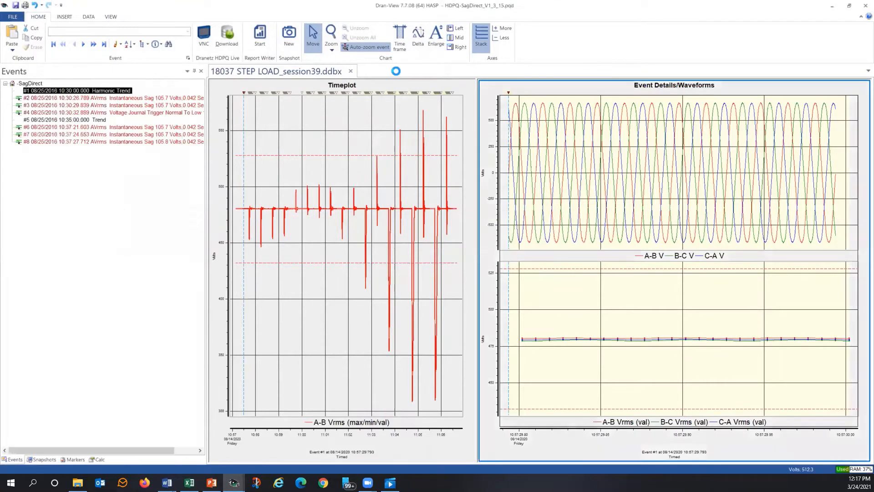
left_click(405, 71)
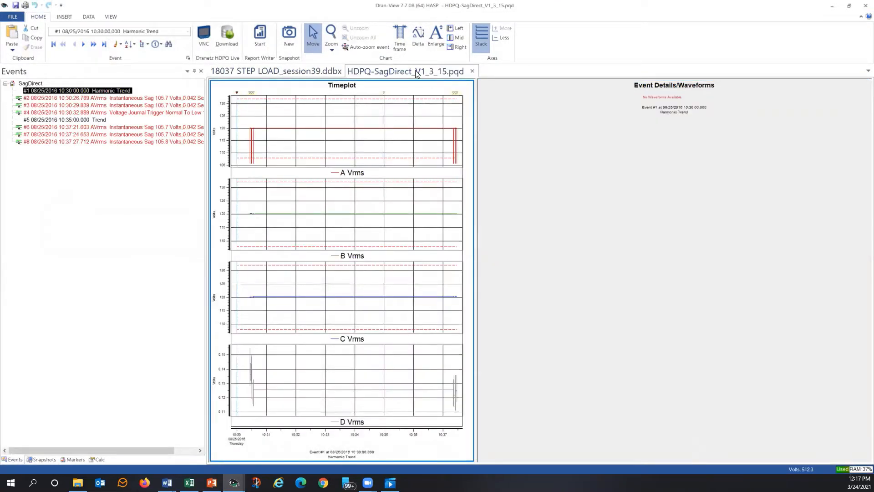
mouse_move(472, 71)
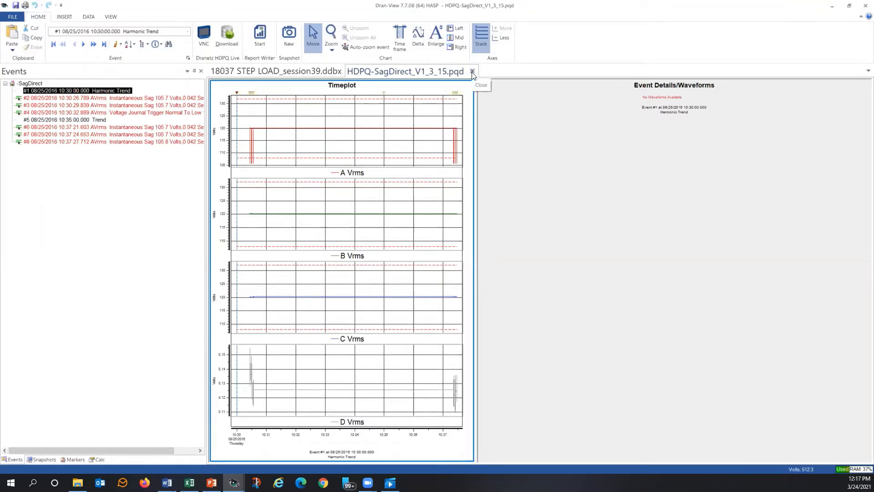
Close the HDPQ-SagDirect tab and return to the 18037 STEP LOAD session
left_click(472, 71)
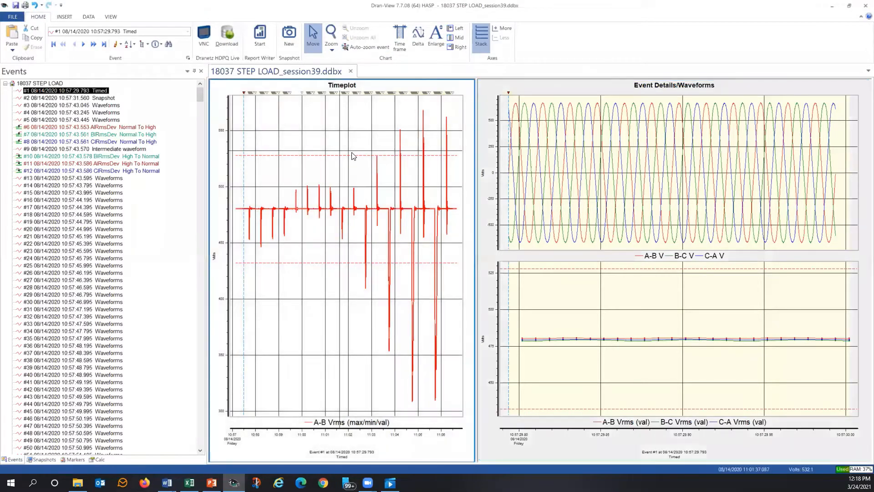
mouse_move(265, 133)
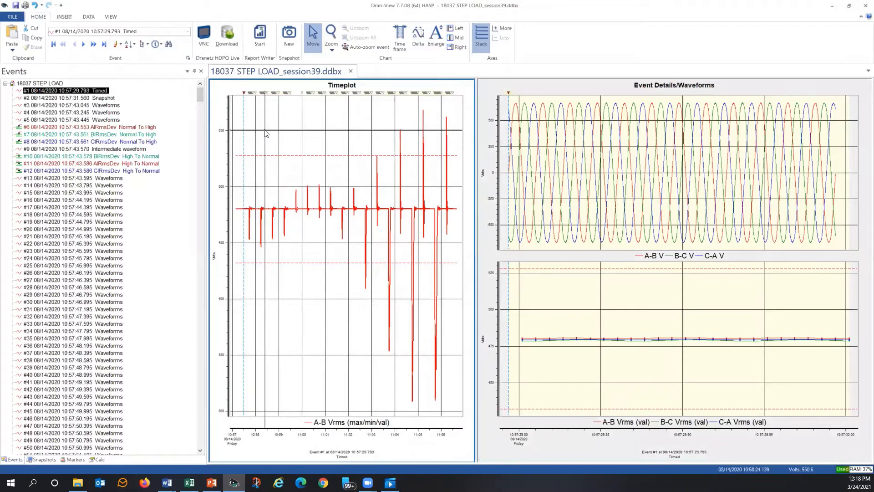
mouse_move(375, 119)
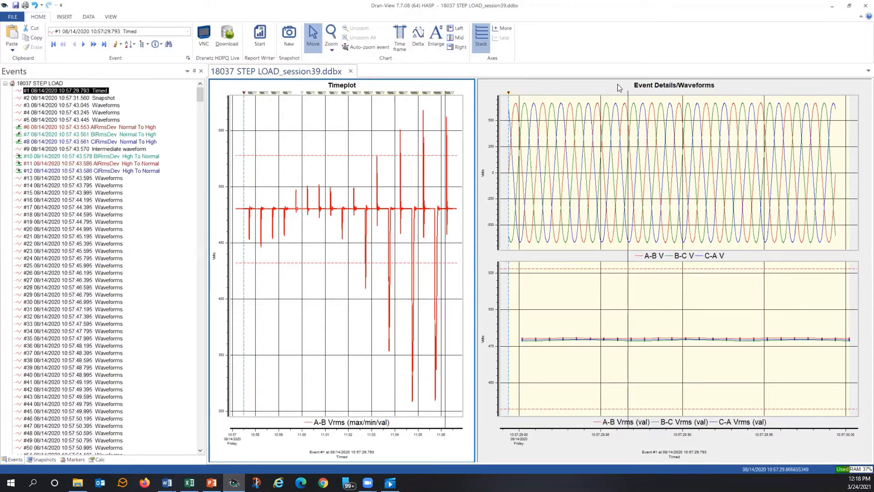
left_click(366, 47)
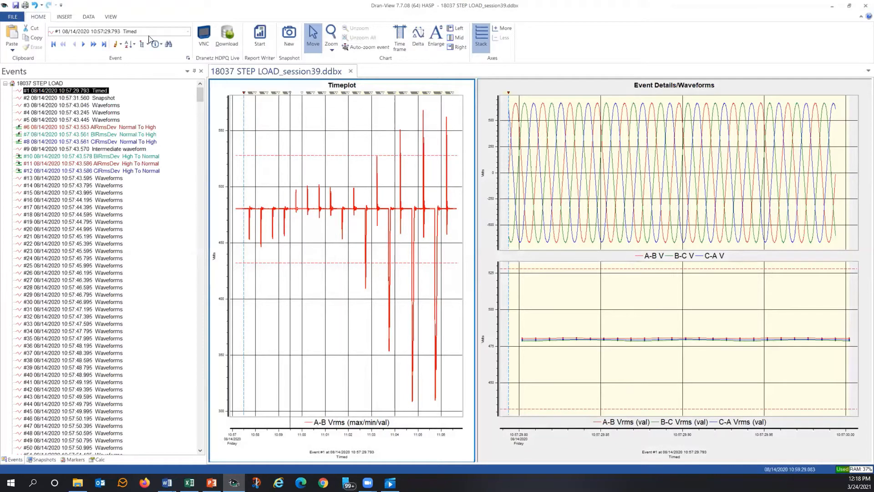
left_click(110, 17)
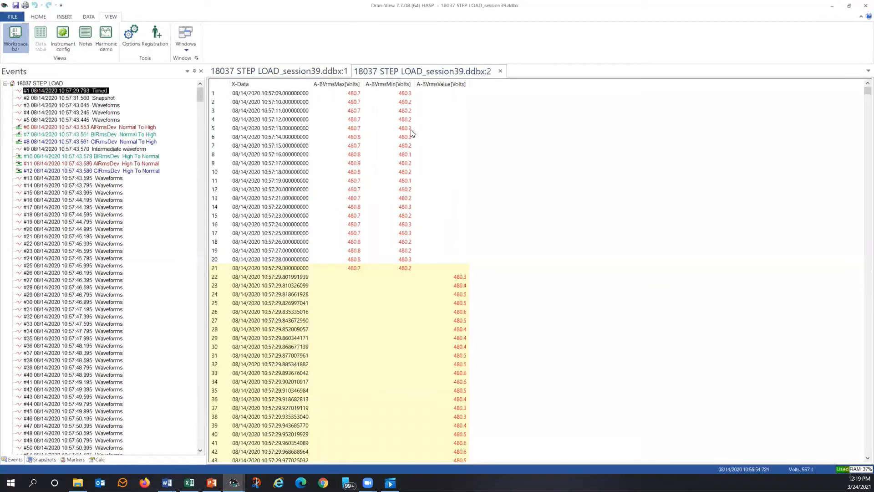
mouse_move(395, 121)
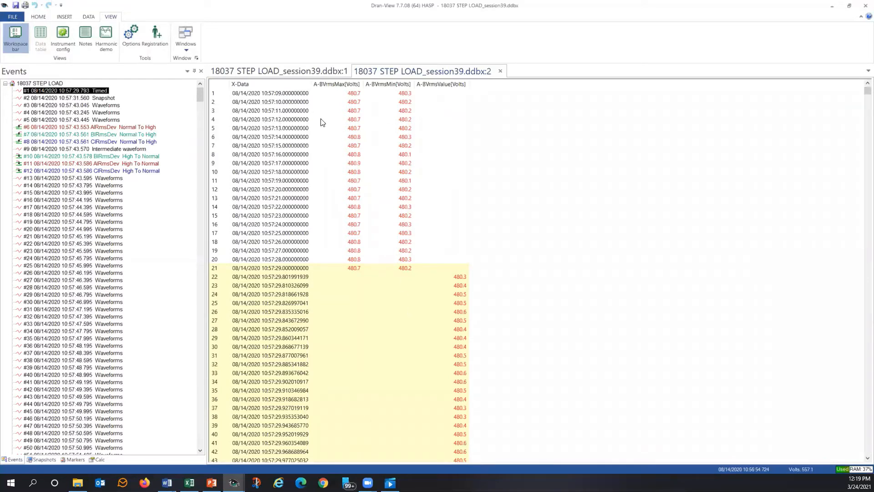
mouse_move(444, 244)
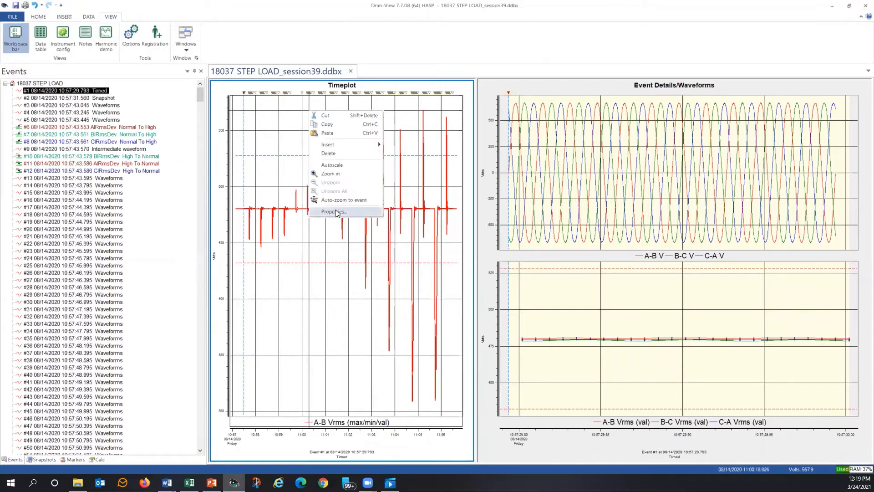
Chart only A-B Vrms(val) by unchecking the min and limit channels in Properties
left_click(334, 211)
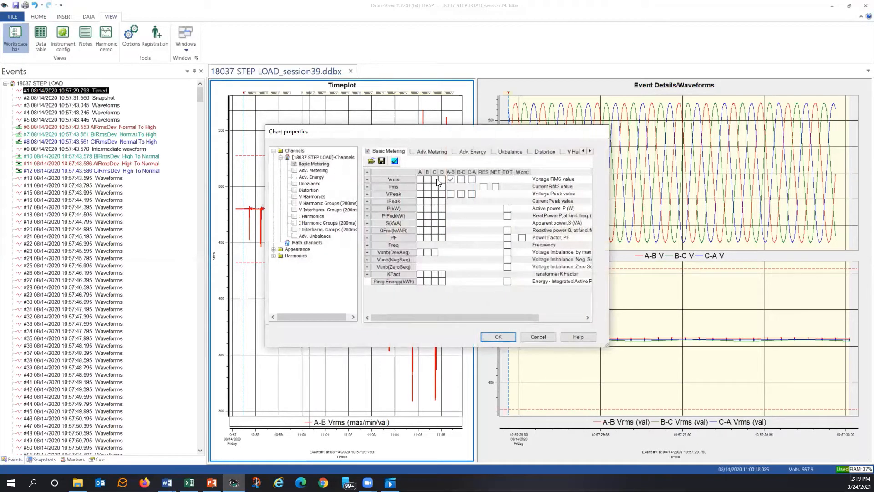
left_click(367, 179)
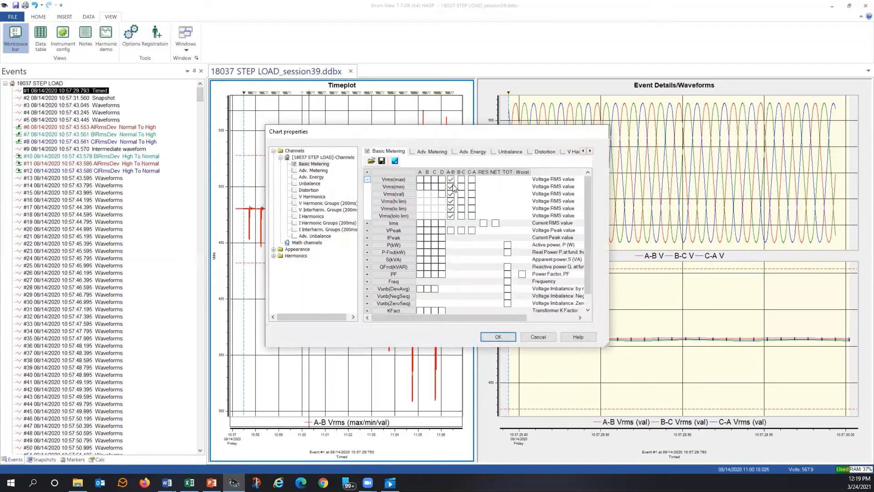
left_click(450, 186)
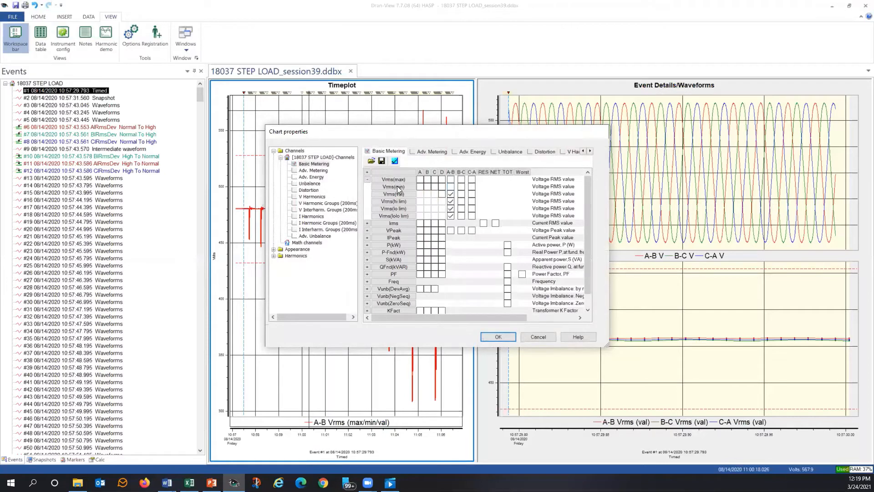
mouse_move(397, 199)
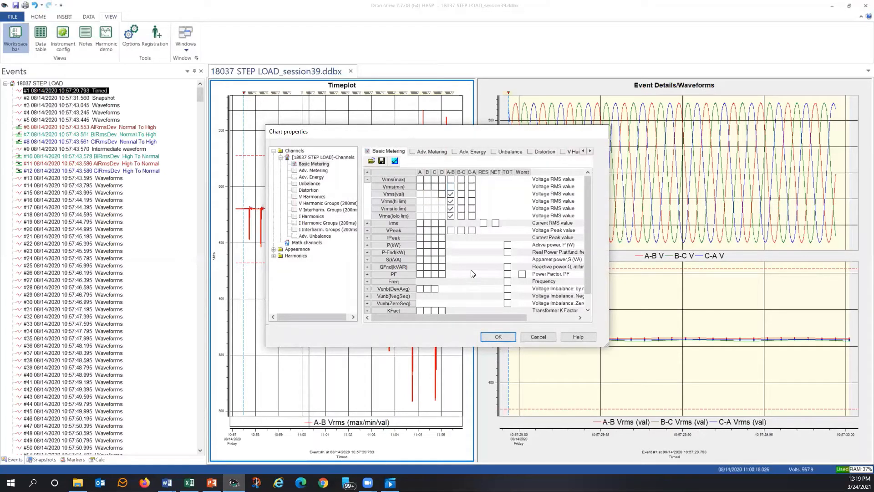
left_click(451, 209)
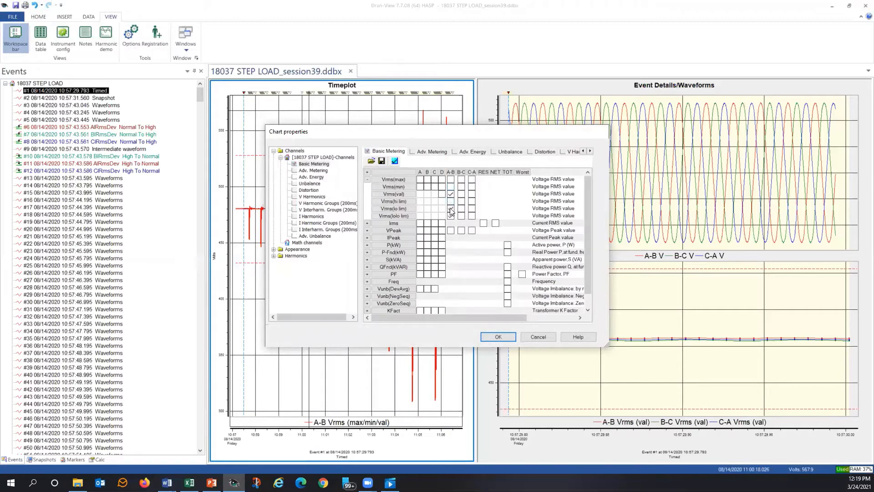
left_click(497, 336)
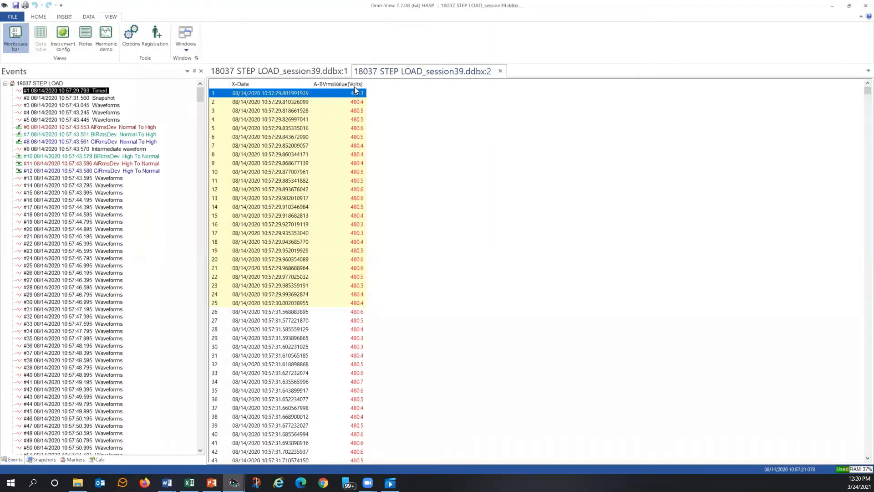
mouse_move(361, 137)
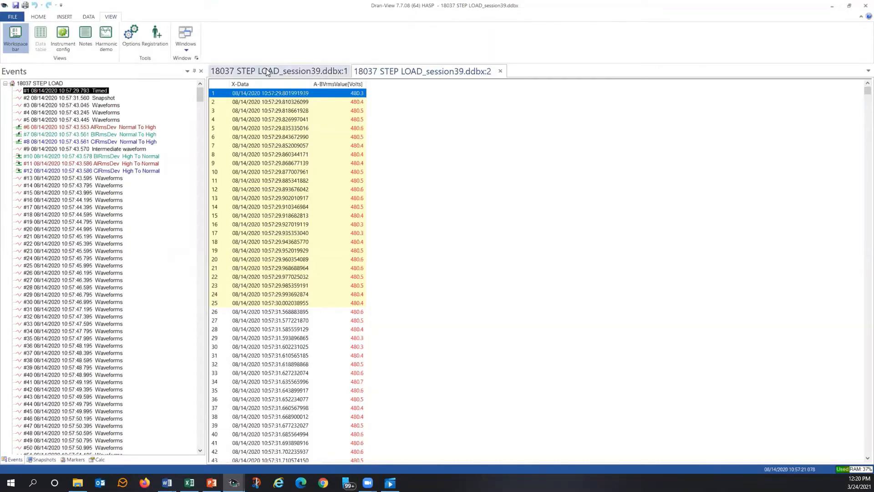
left_click(278, 71)
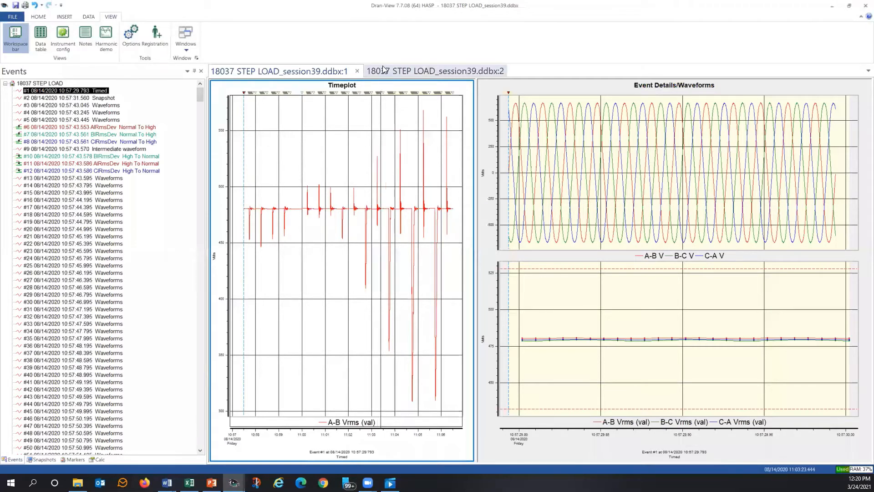
left_click(40, 40)
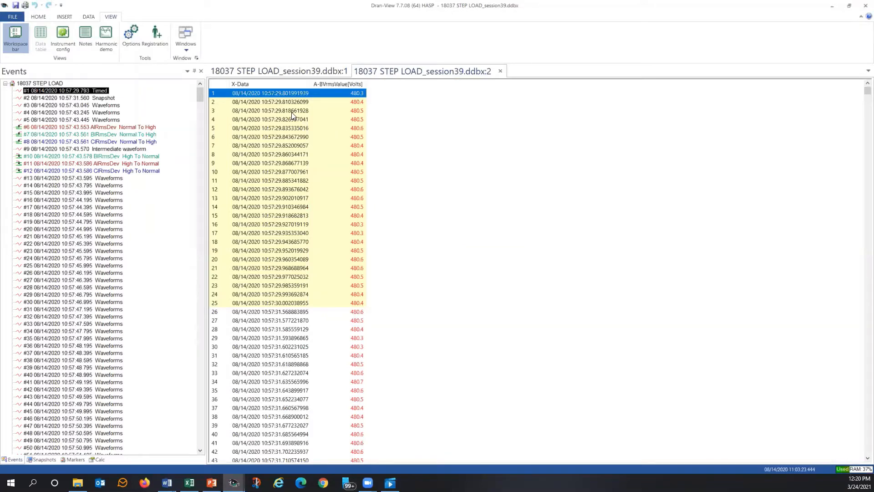
mouse_move(285, 99)
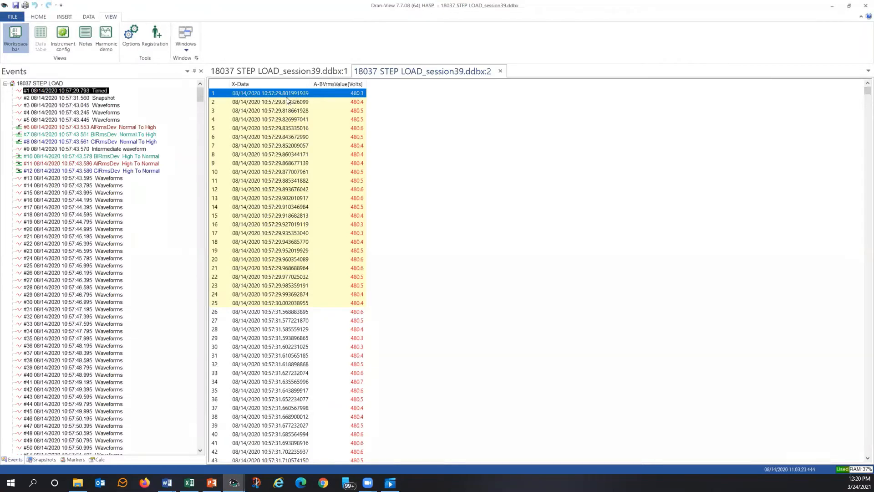
right_click(285, 93)
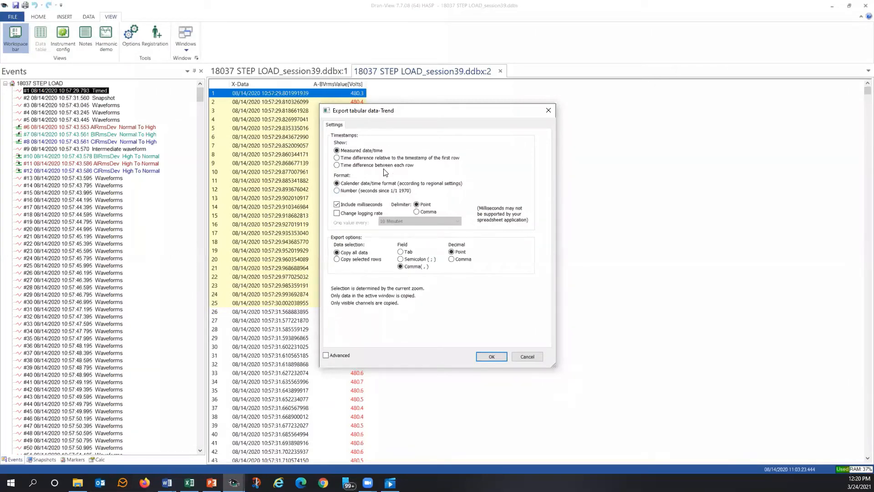
Copy all A-B Vrms trend data to the clipboard with tab-separated fields
left_click(400, 251)
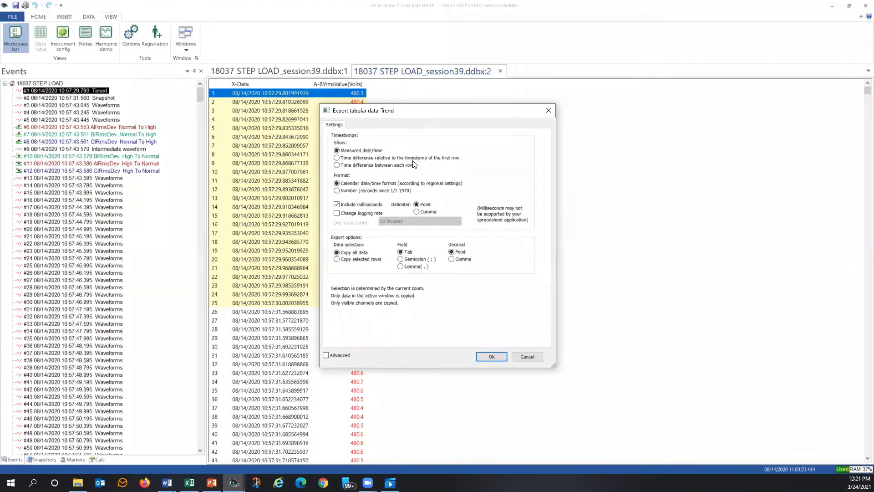
mouse_move(298, 218)
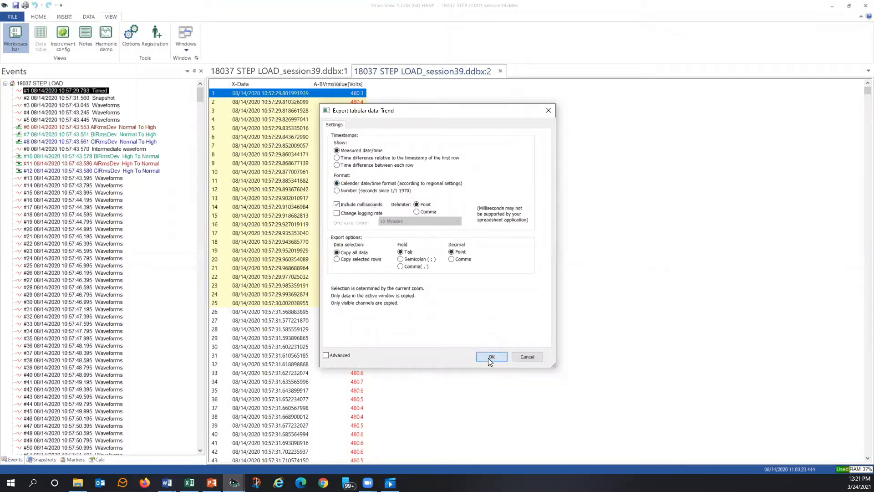
left_click(491, 356)
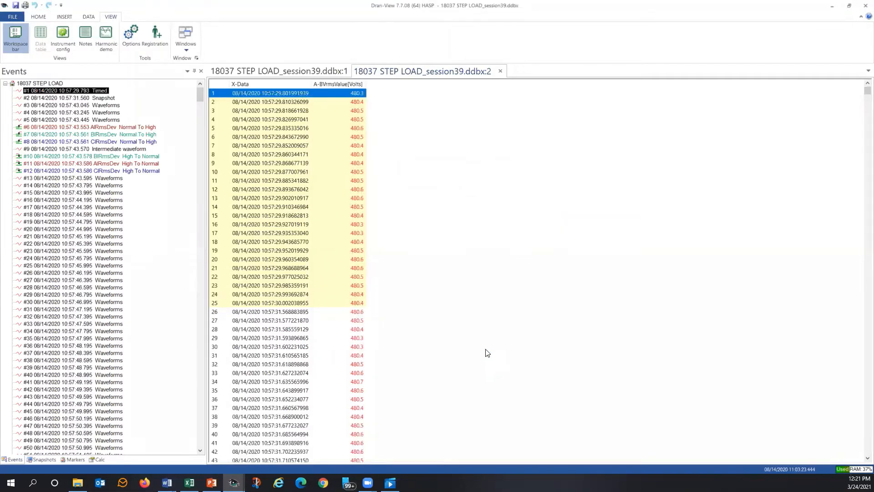
Paste the copied A-B Vrms data into a new blank Excel workbook
left_click(189, 483)
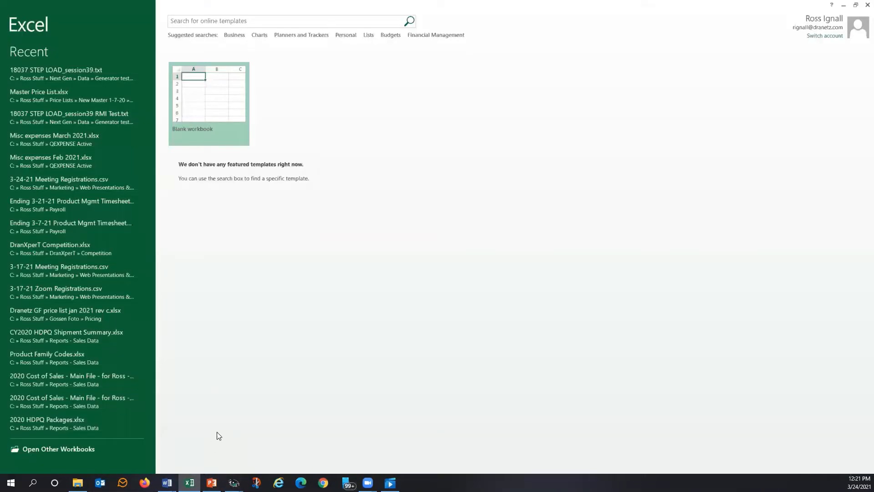
left_click(208, 103)
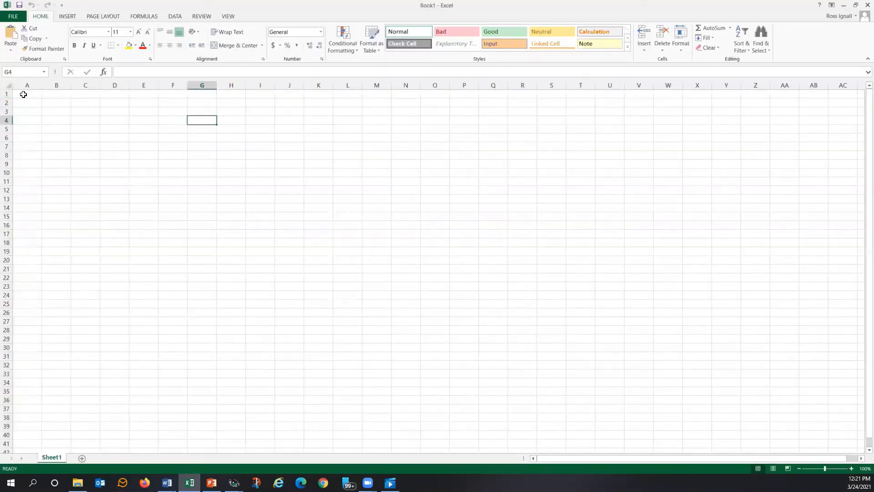
right_click(27, 93)
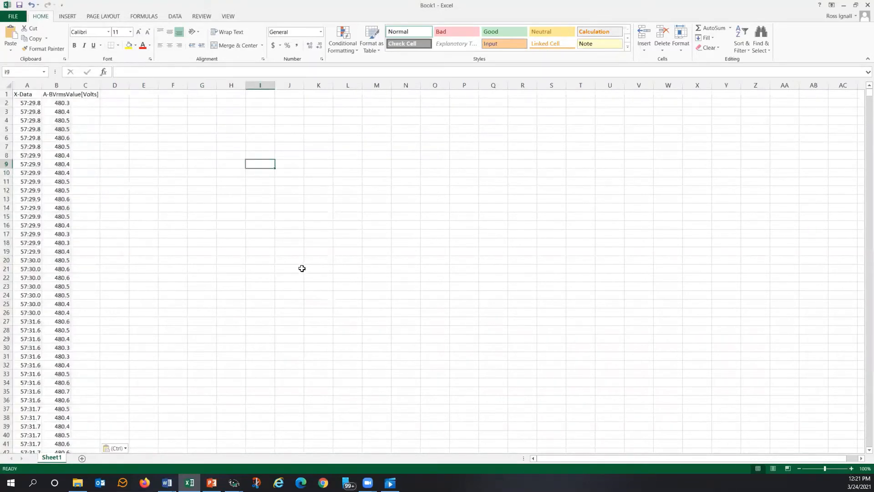
mouse_move(320, 235)
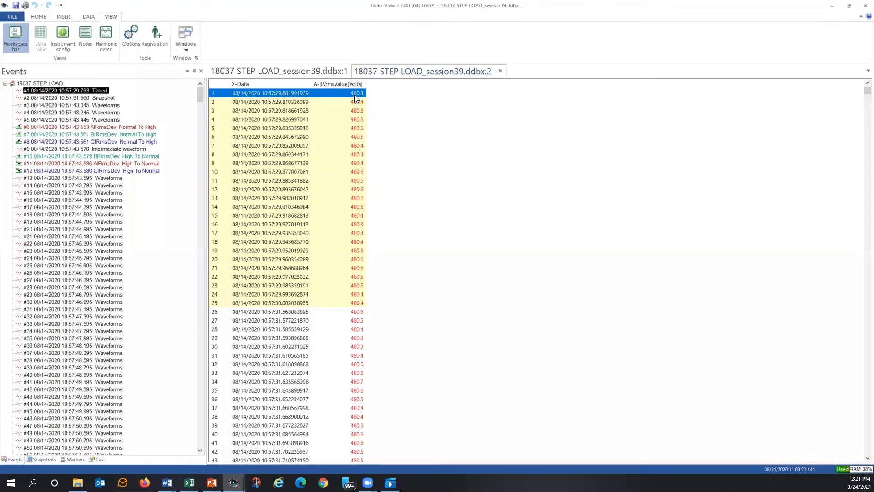
left_click(189, 483)
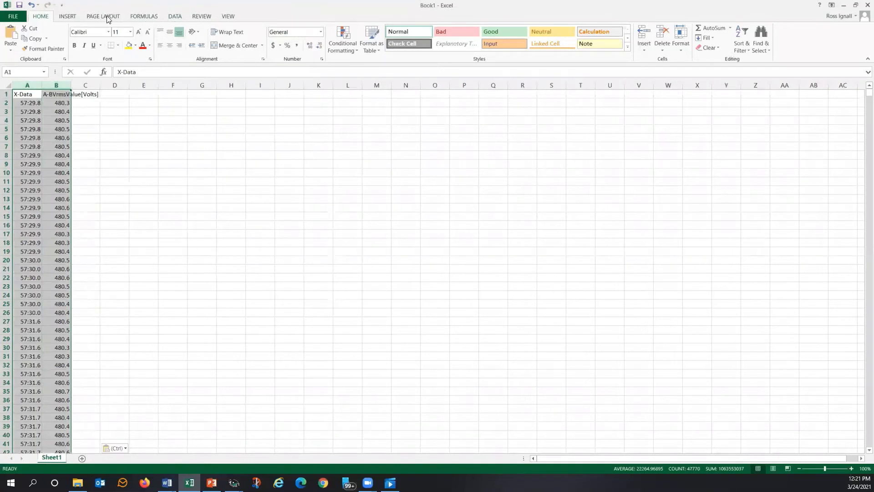
Insert a 2-D line chart of the pasted voltage data
left_click(67, 16)
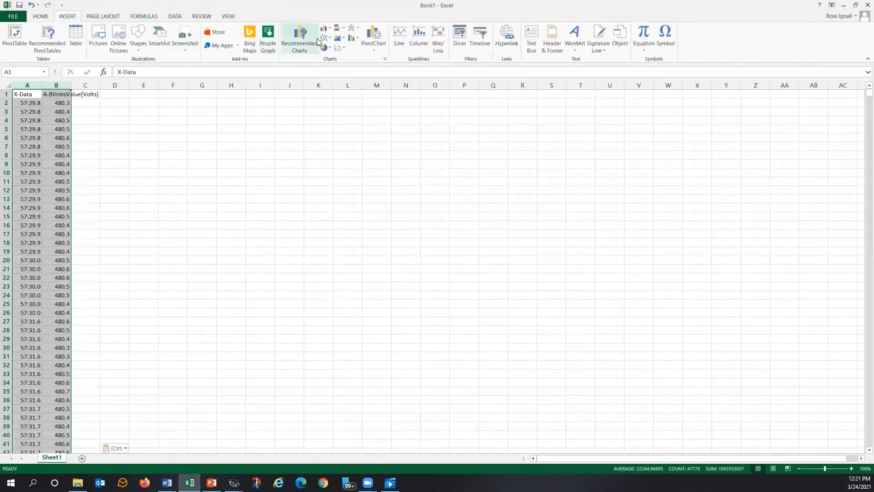
left_click(325, 35)
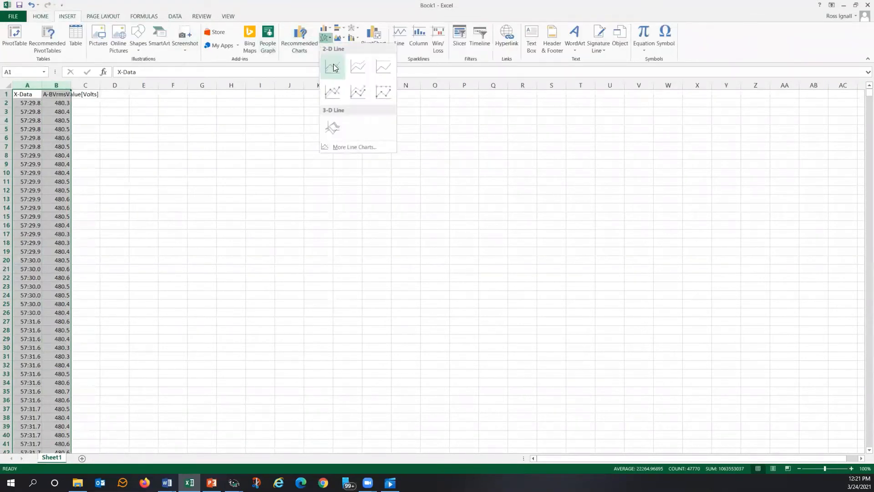
left_click(332, 67)
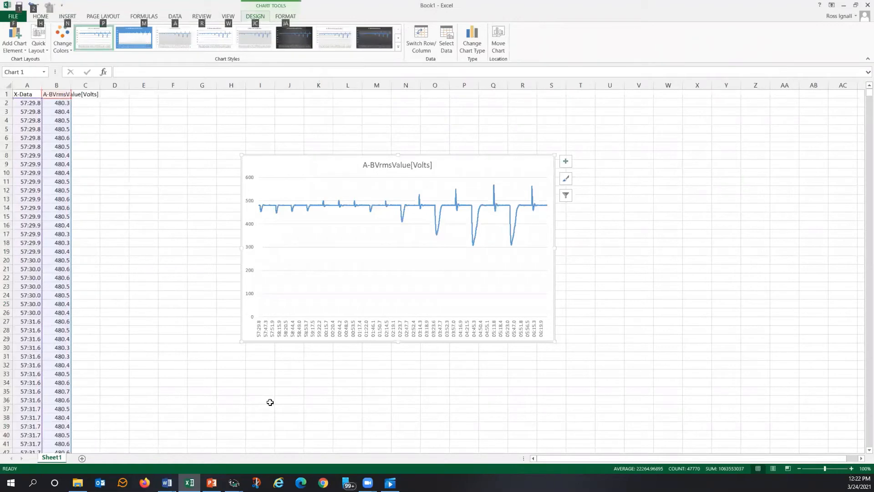
left_click(233, 482)
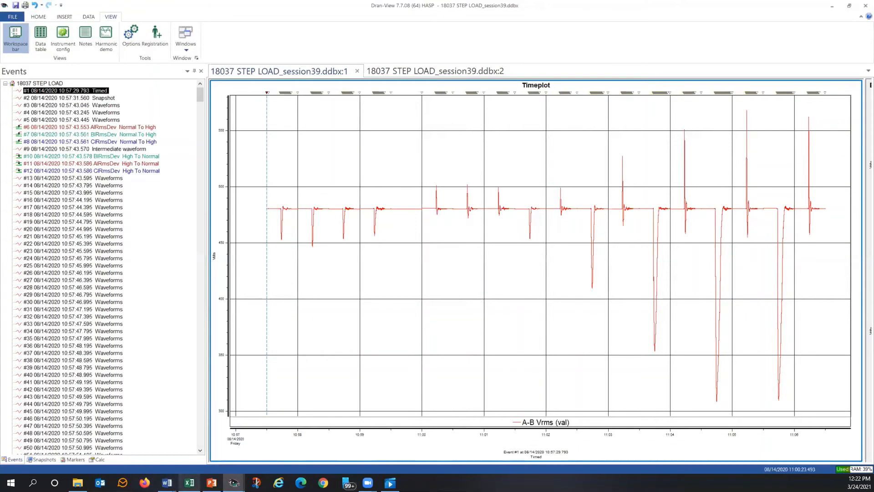
left_click(189, 482)
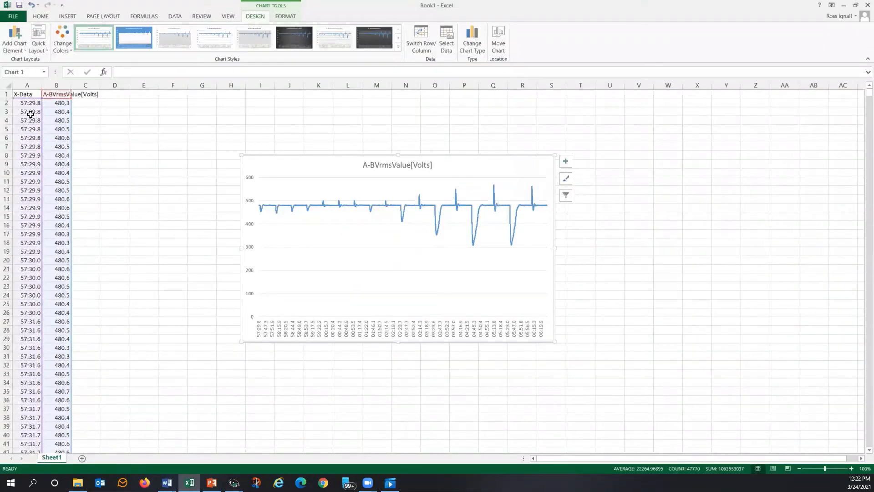
left_click(27, 103)
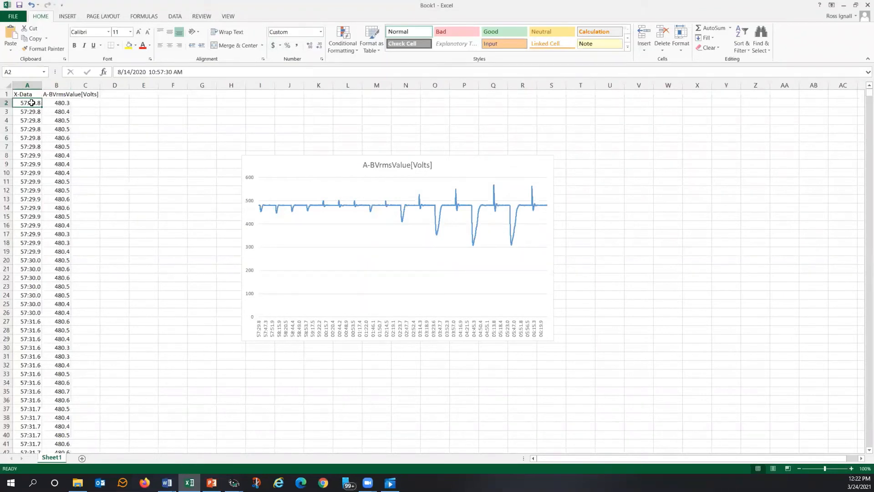
mouse_move(30, 103)
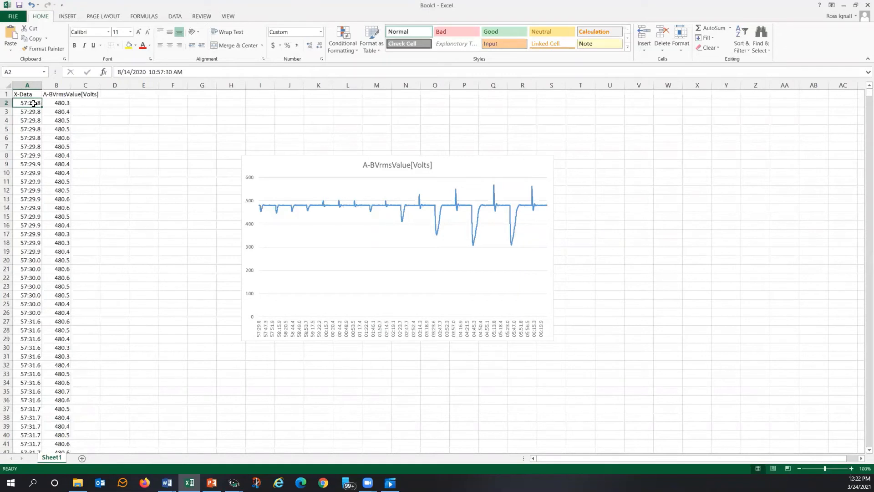
mouse_move(70, 109)
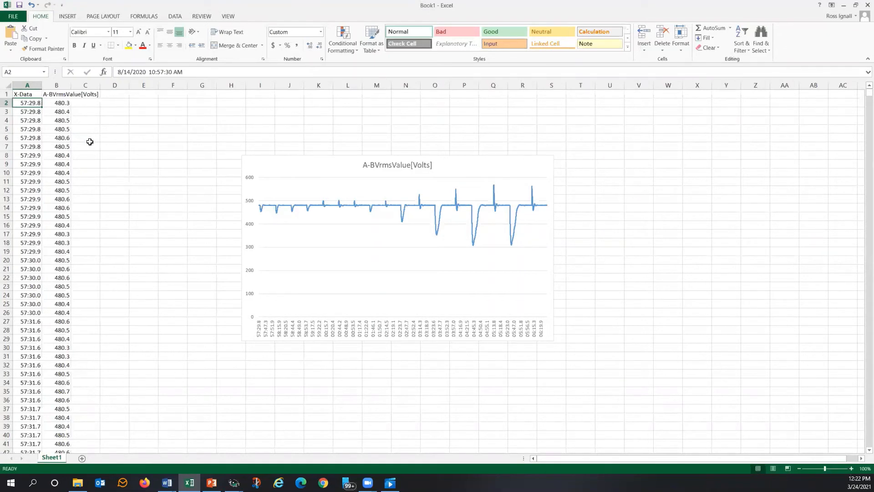
Return to Dran-View's 18037 STEP LOAD_session39.ddbx:2 tab with the A-B Vrms table
left_click(233, 482)
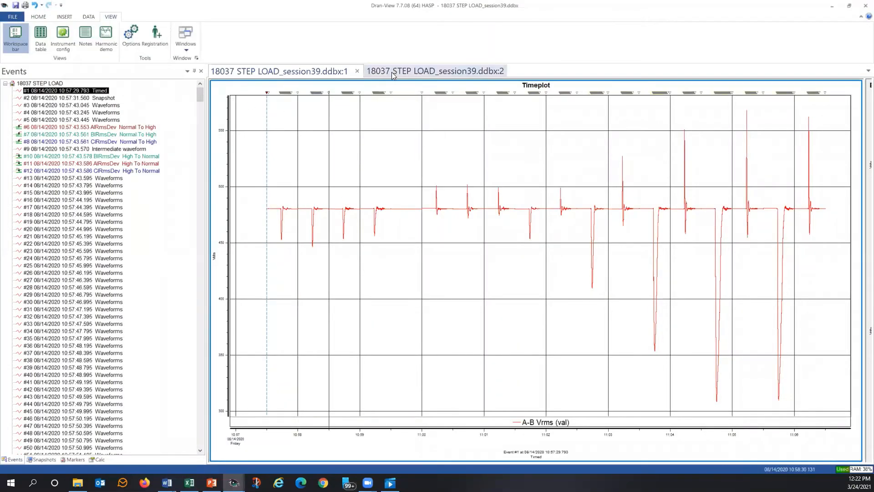
left_click(40, 39)
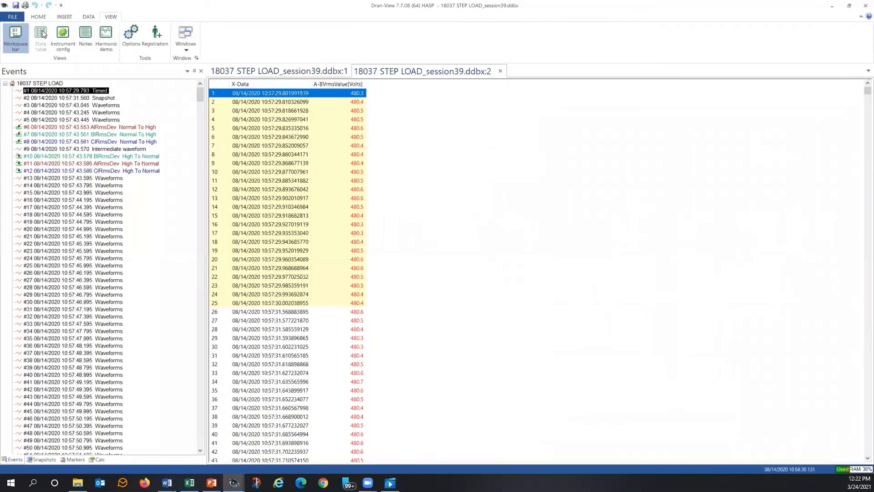
mouse_move(62, 34)
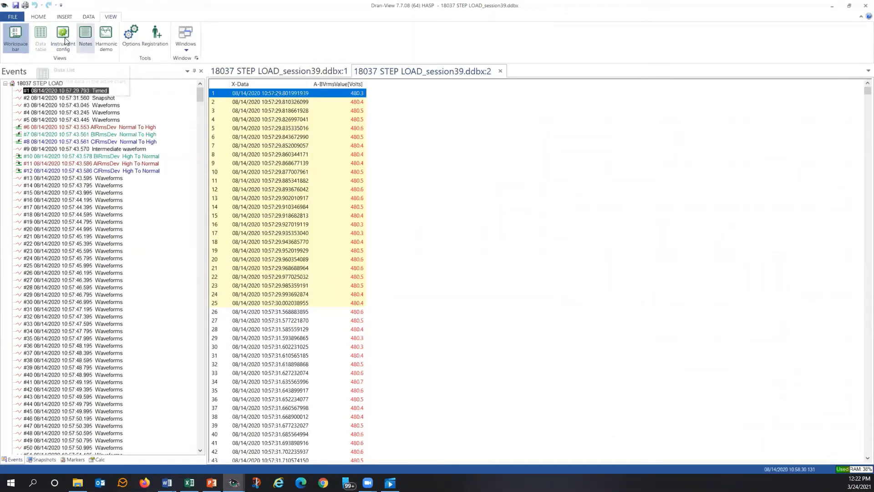
Save the data table as '18037 STEP LOAD_session39 ross.txt' in Generator test data
left_click(13, 17)
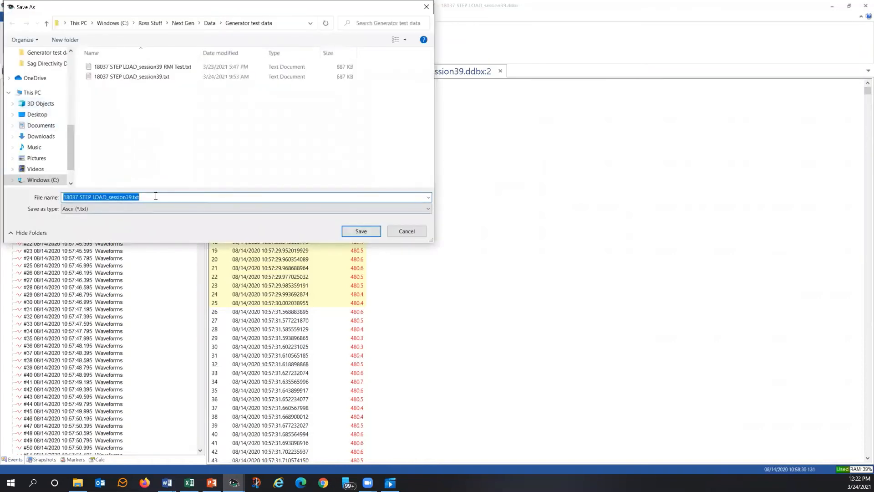
left_click(133, 197)
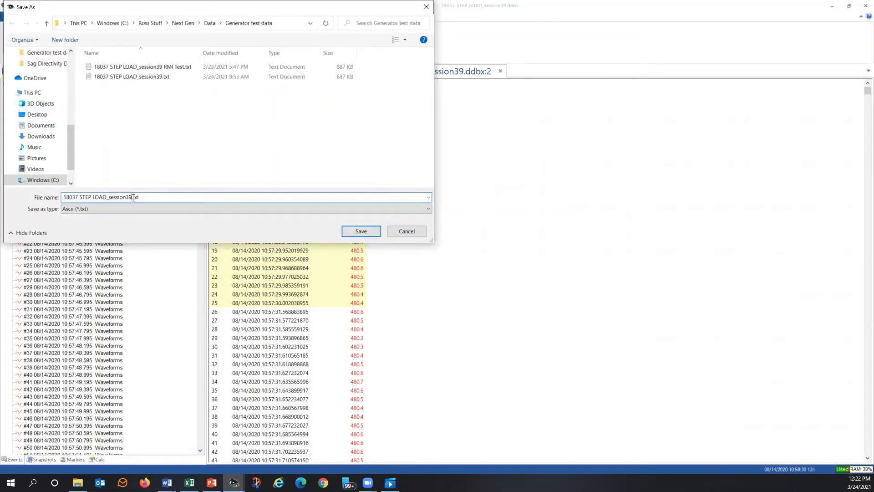
type("ross")
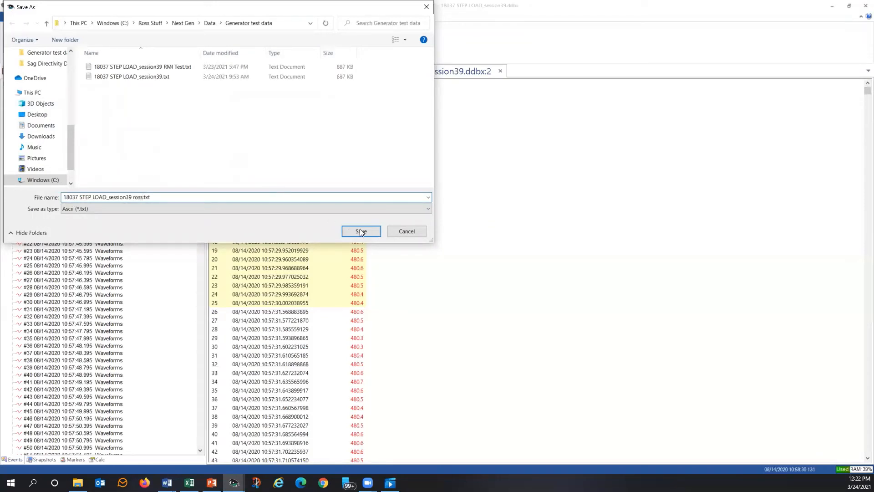
left_click(360, 231)
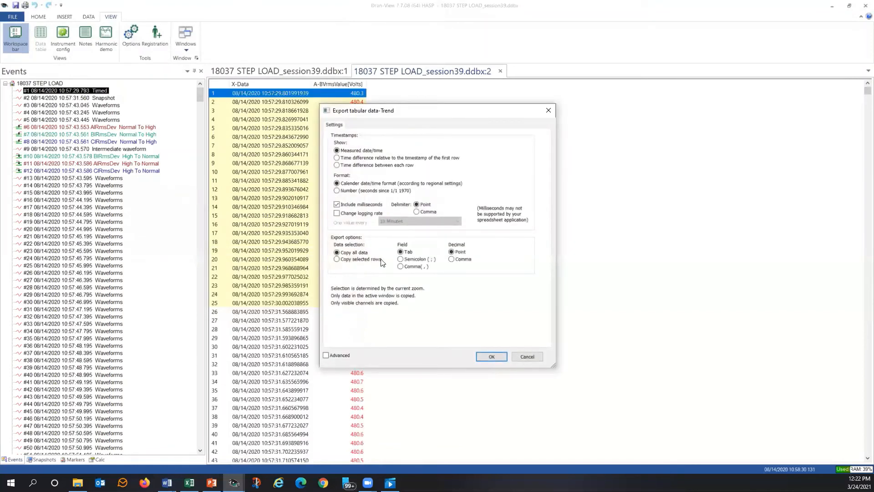
mouse_move(392, 173)
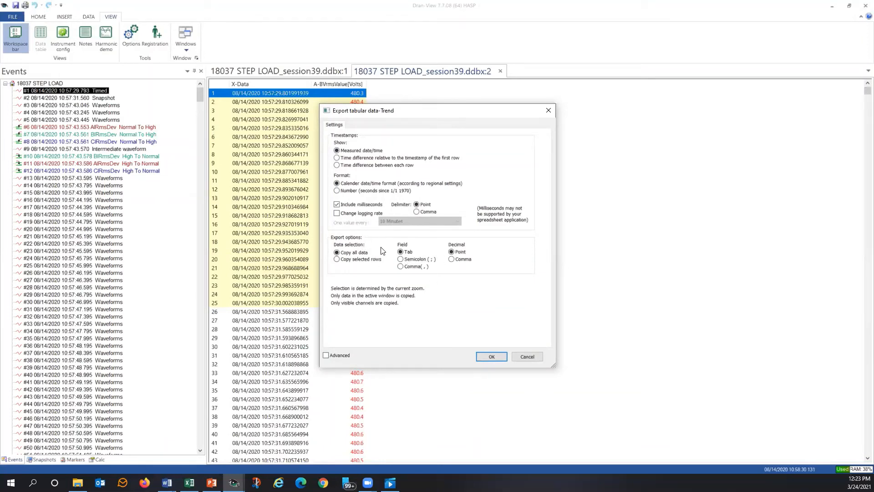
mouse_move(403, 270)
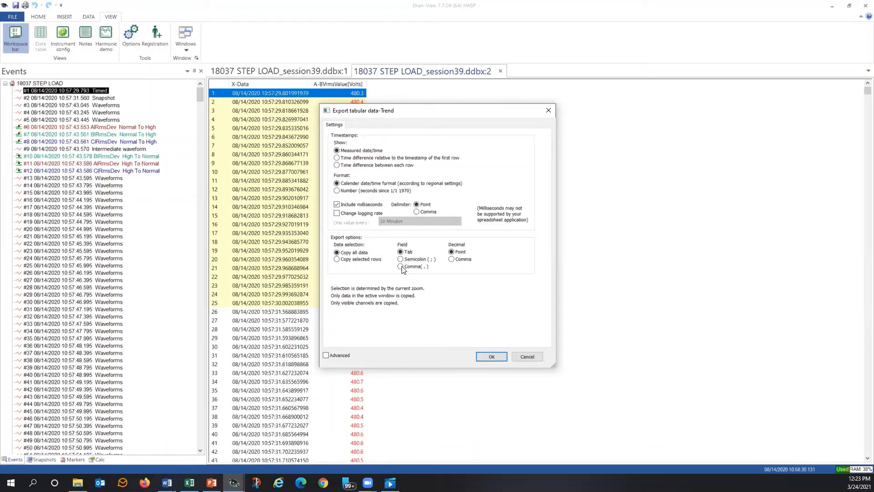
Export the A-B Vrms table to the text file with comma-separated fields
left_click(400, 266)
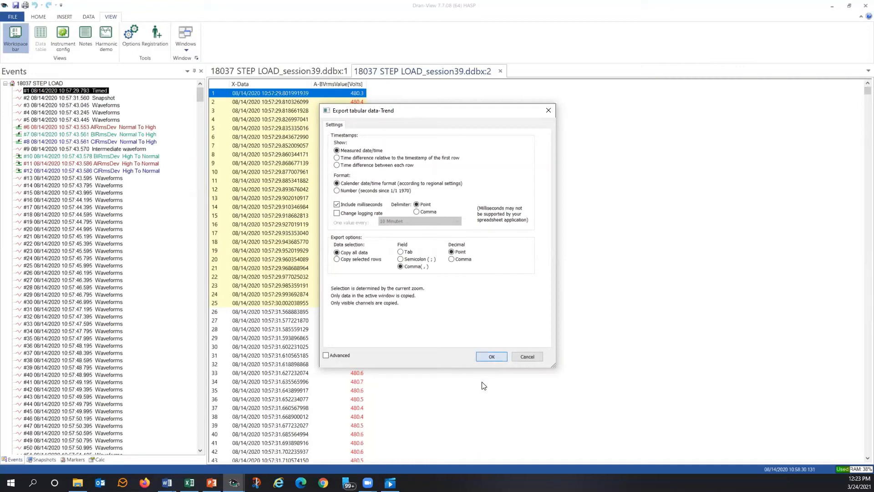
left_click(491, 356)
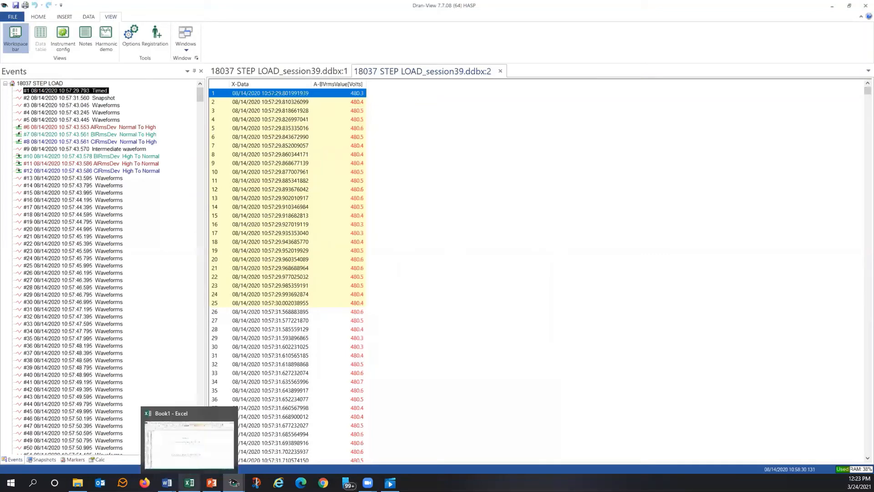
Add a blank Sheet2 in the Excel workbook and go to the Data tab
left_click(188, 483)
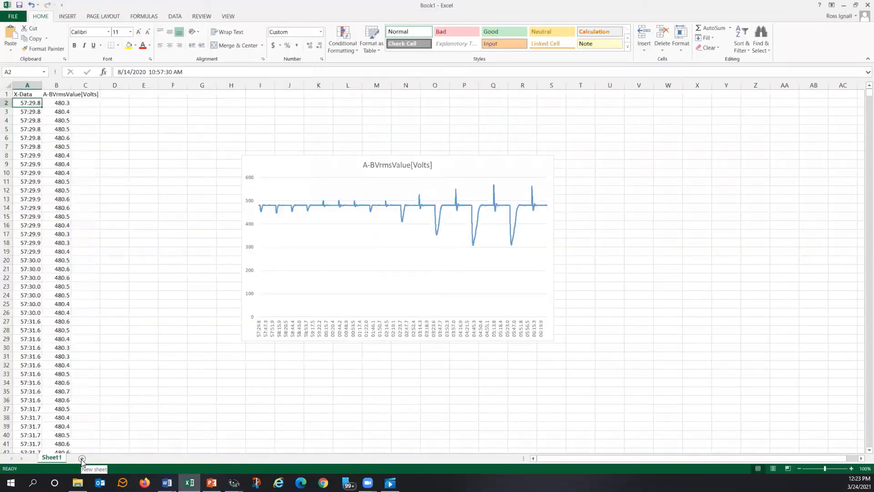
left_click(81, 457)
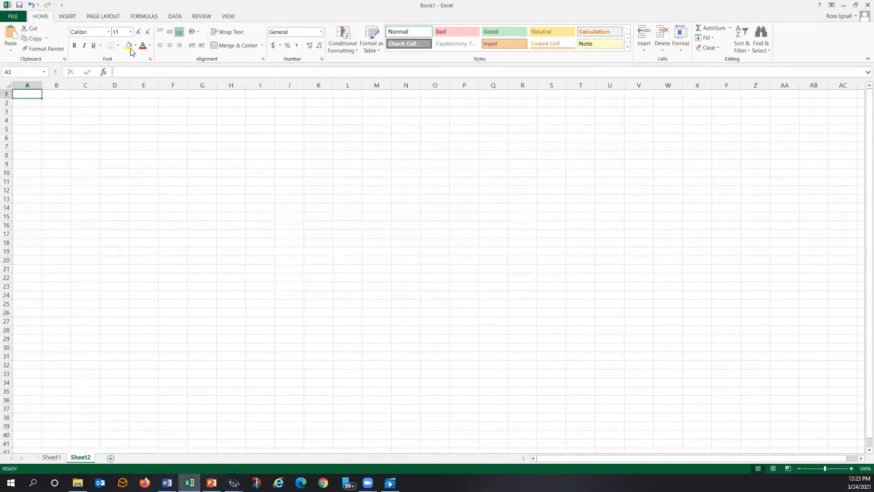
left_click(175, 15)
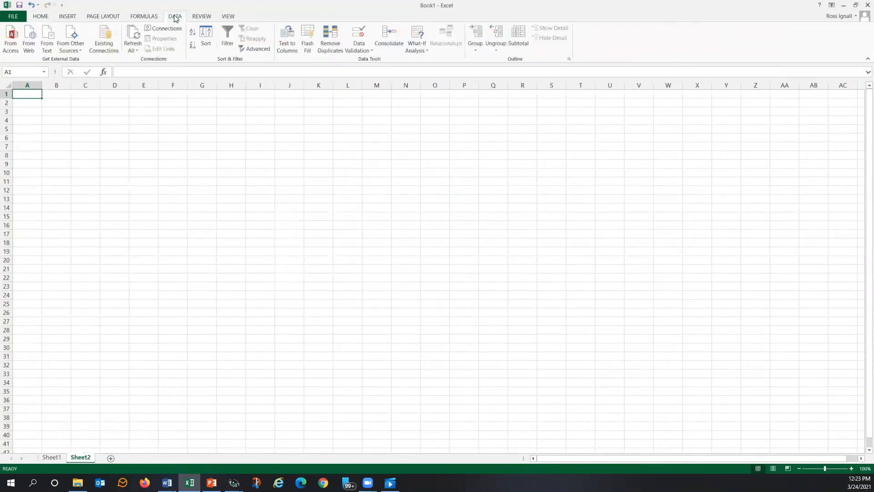
mouse_move(47, 39)
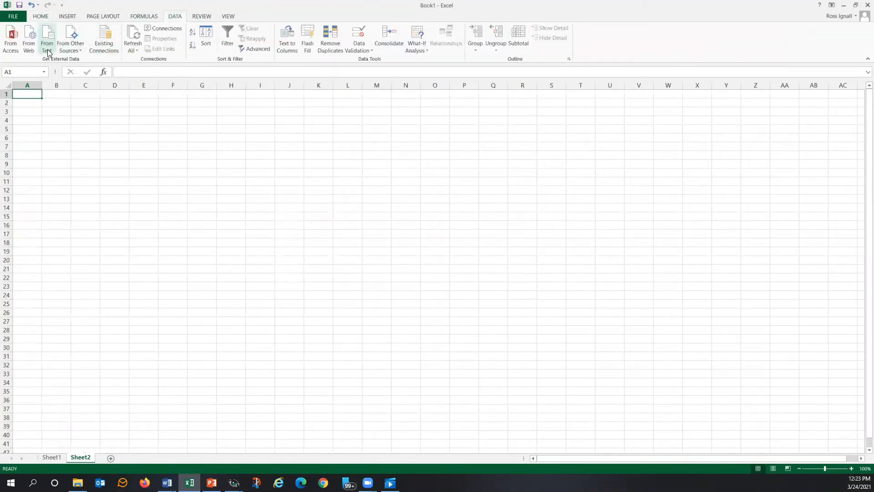
Import '18037 STEP LOAD_session39 ross.txt' from Data\Generator test data using From Text
left_click(47, 39)
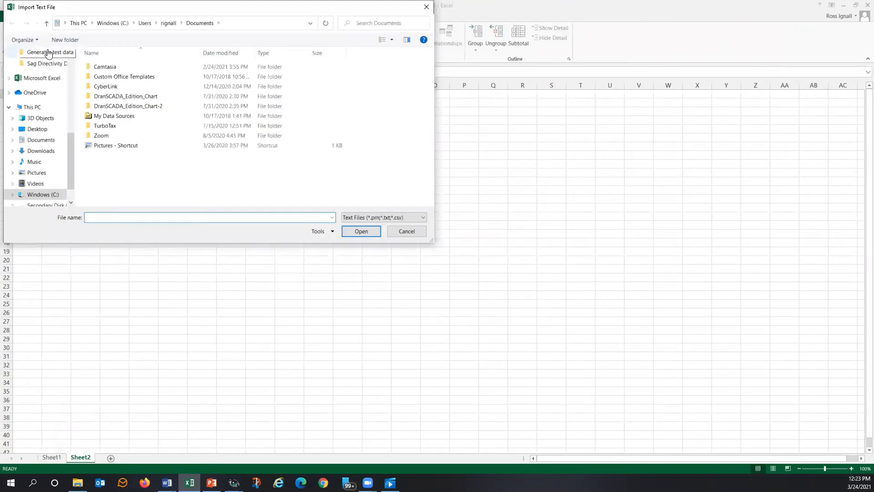
scroll("down", 3)
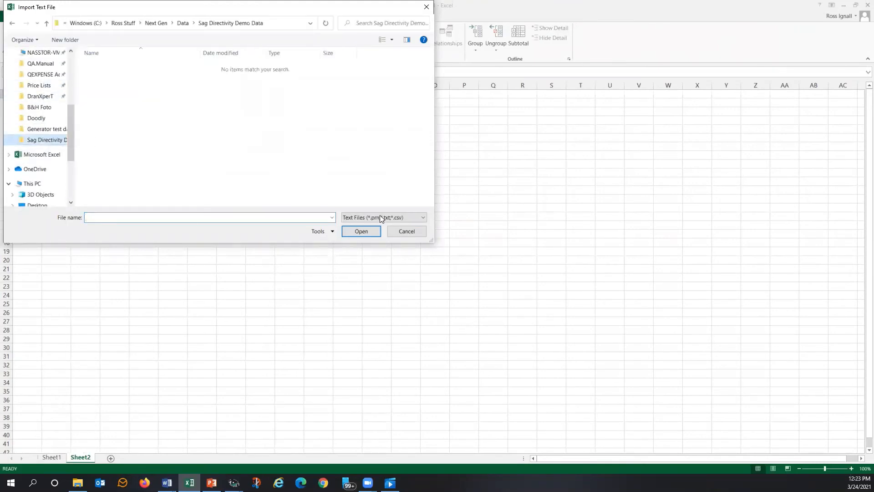
left_click(383, 218)
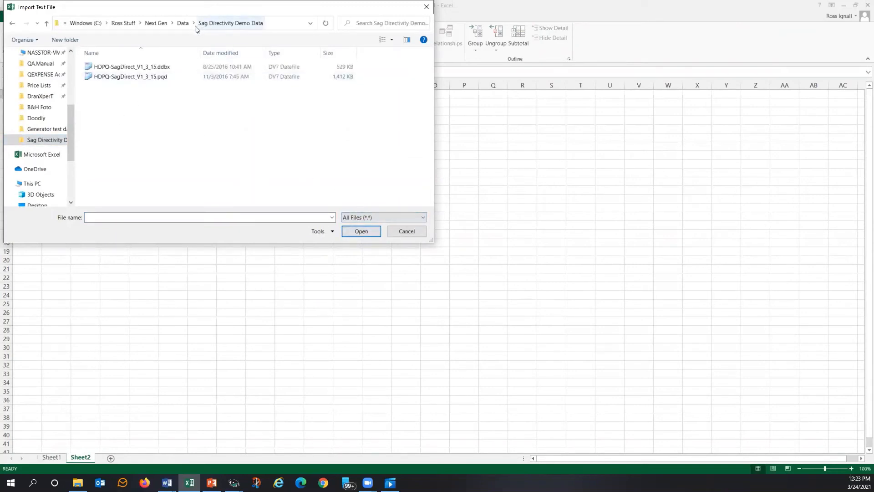
left_click(183, 23)
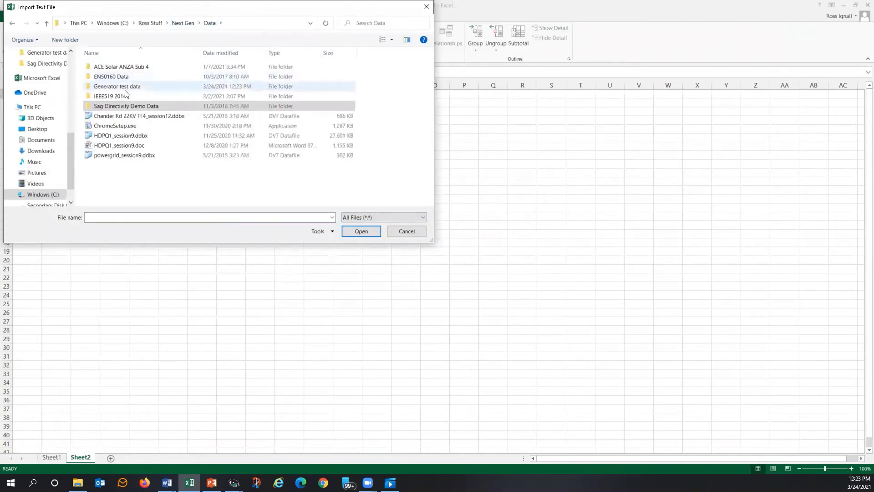
mouse_move(117, 86)
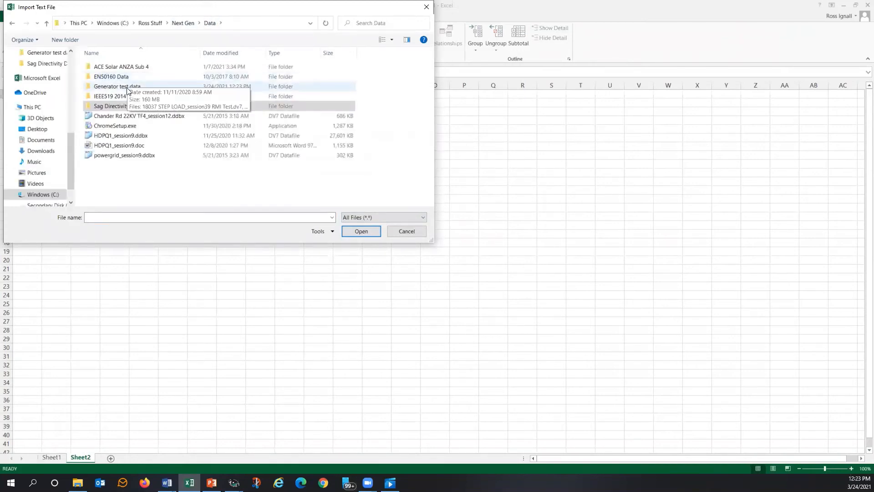
double_click(117, 86)
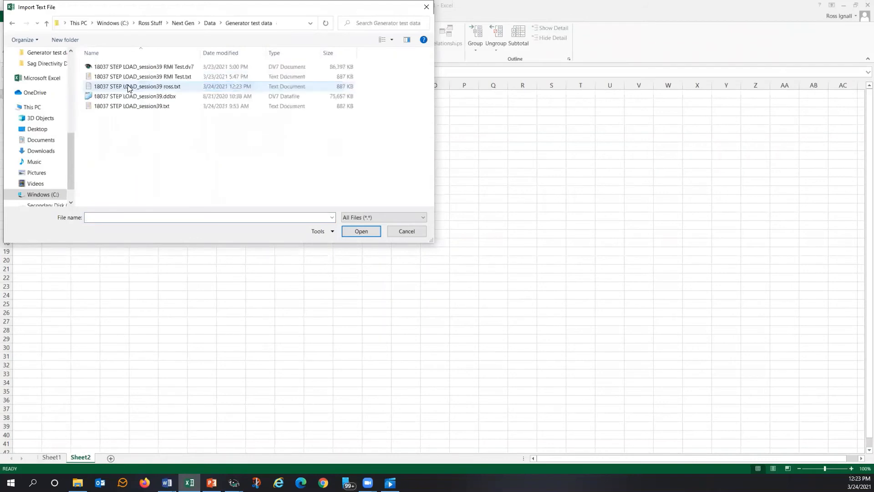
left_click(219, 53)
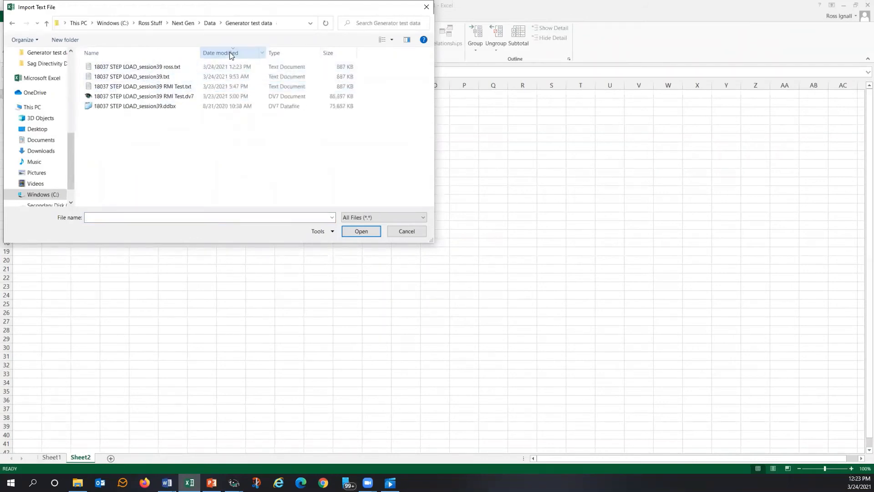
left_click(136, 67)
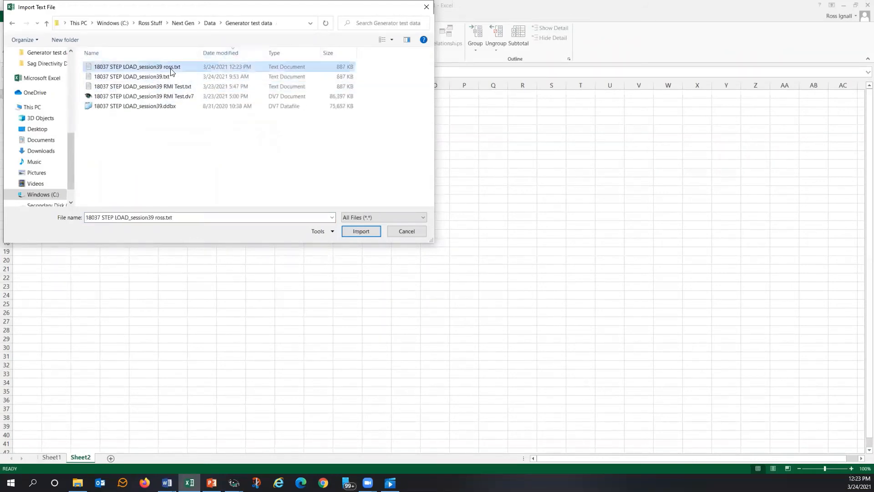
left_click(361, 231)
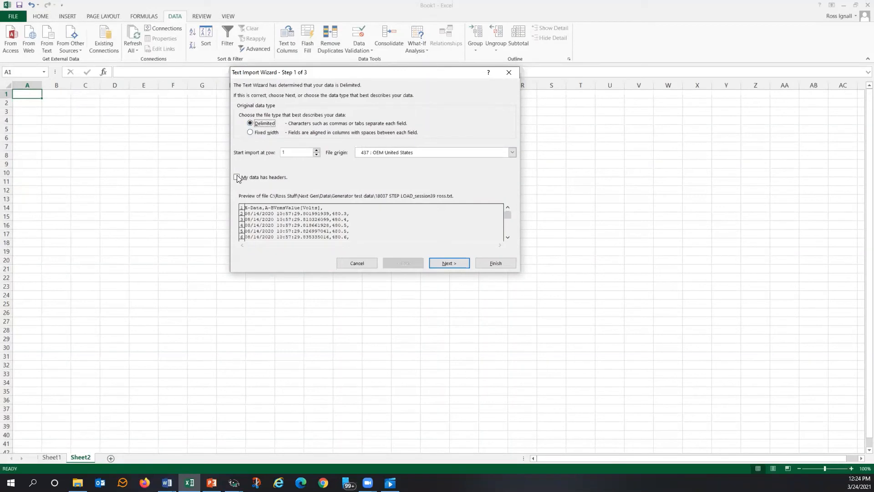
Import the text file with headers and comma delimiters, placing data at $A$1
left_click(236, 177)
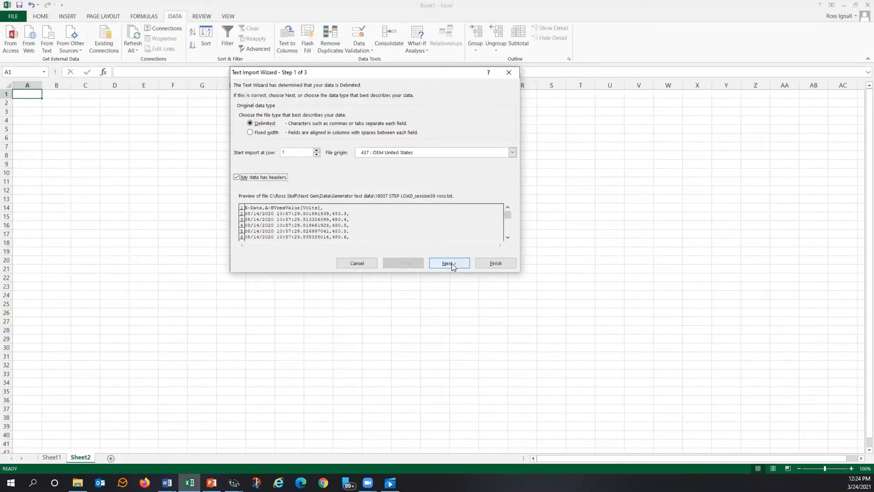
left_click(449, 263)
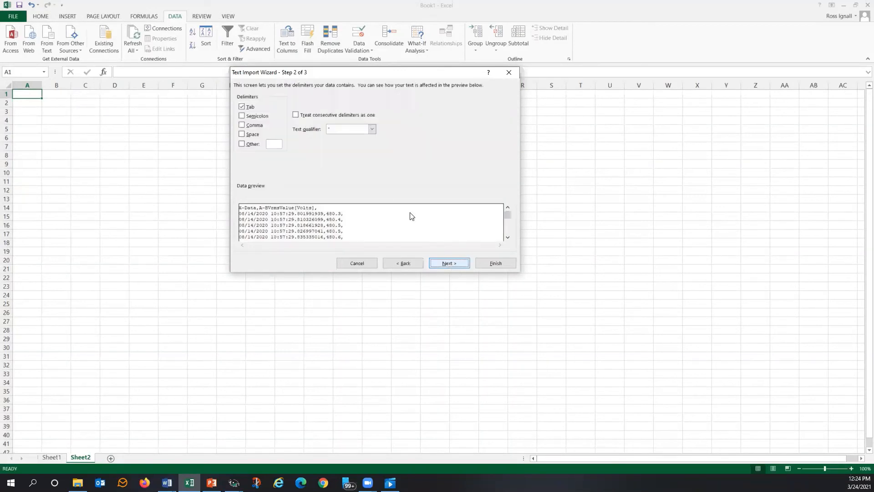
left_click(242, 124)
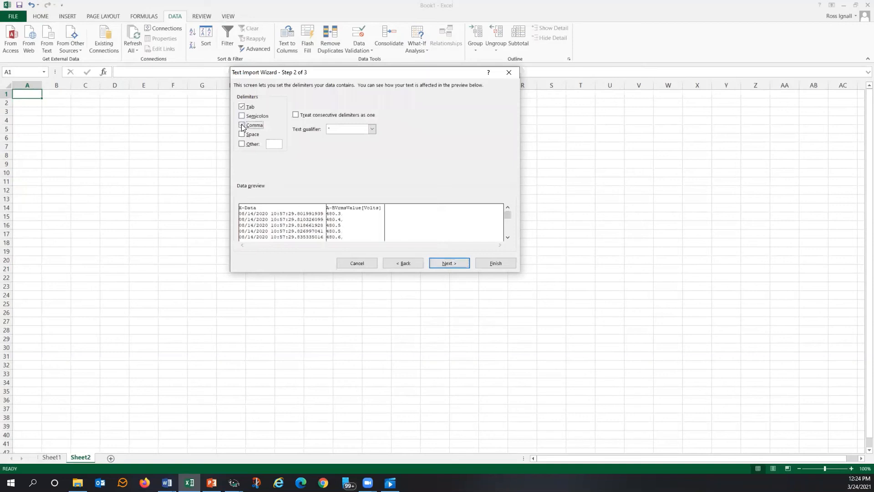
left_click(241, 124)
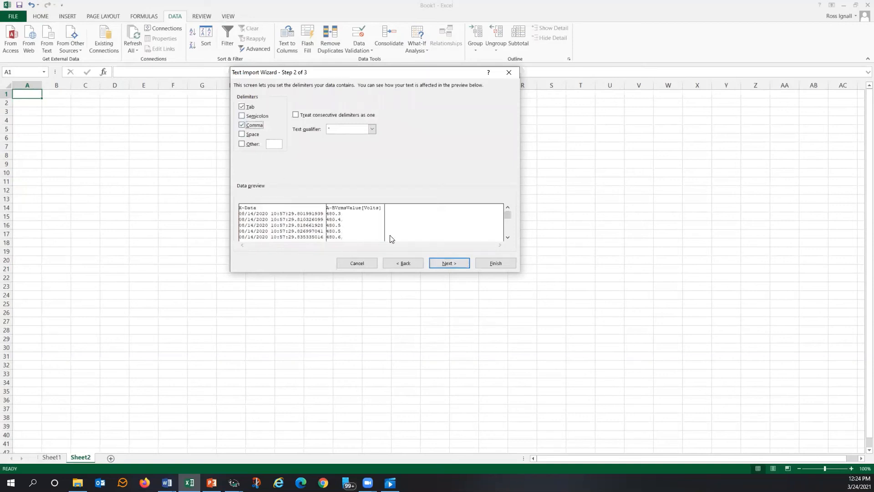
mouse_move(281, 195)
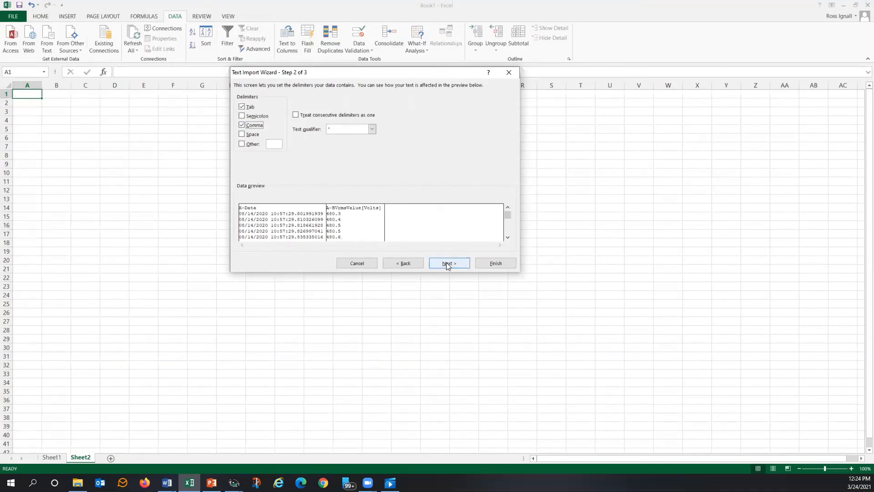
left_click(449, 263)
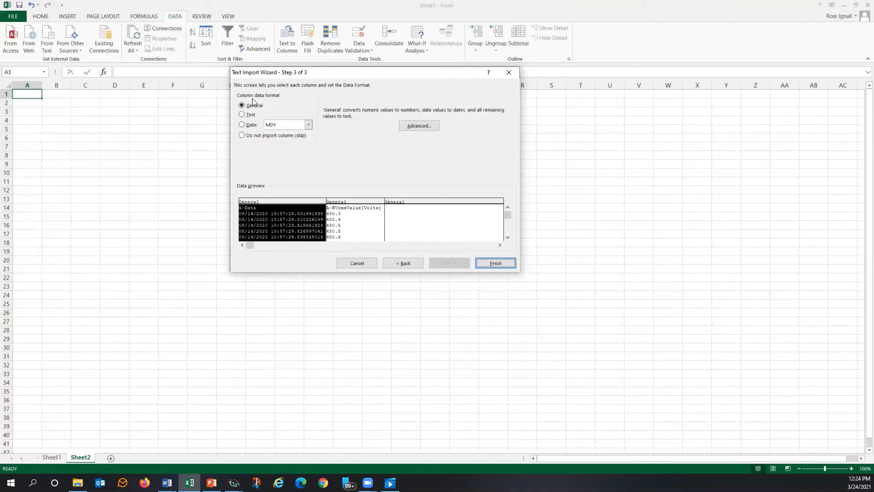
mouse_move(378, 127)
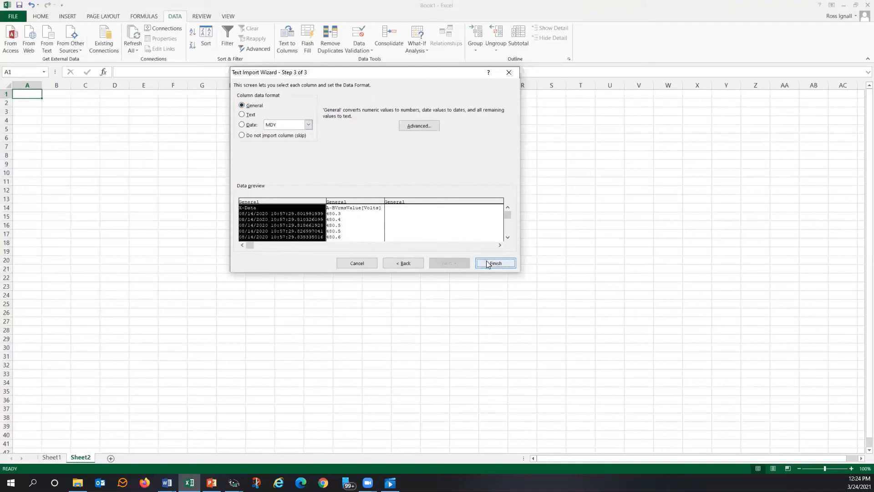
left_click(494, 263)
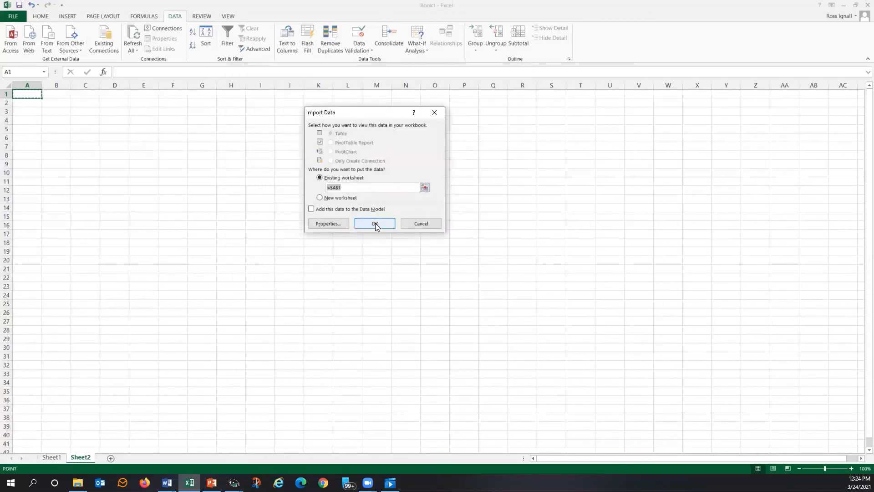
left_click(375, 223)
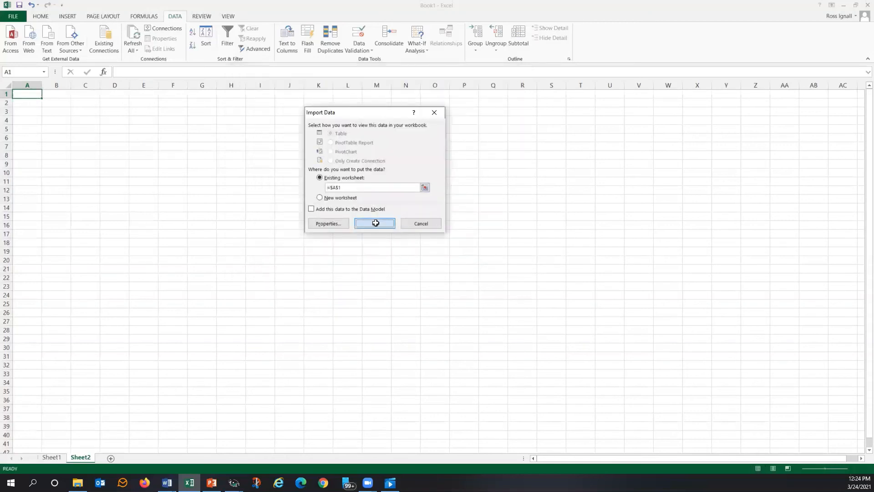
left_click(375, 223)
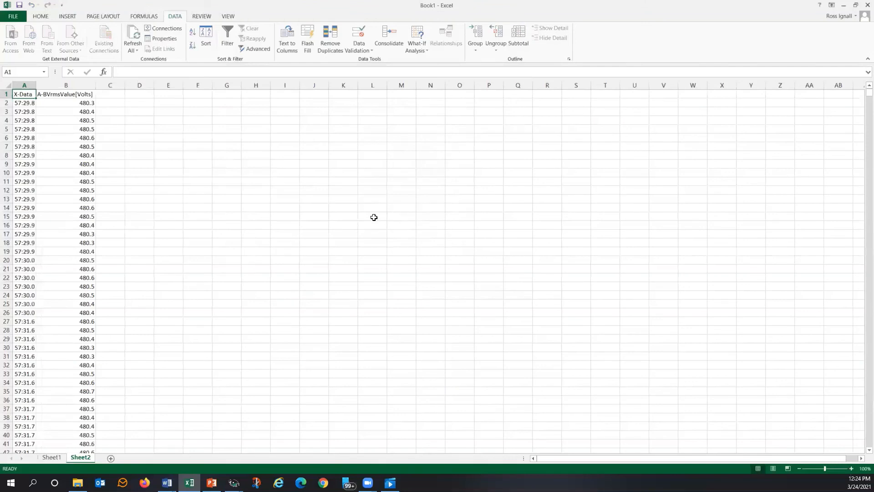
mouse_move(237, 221)
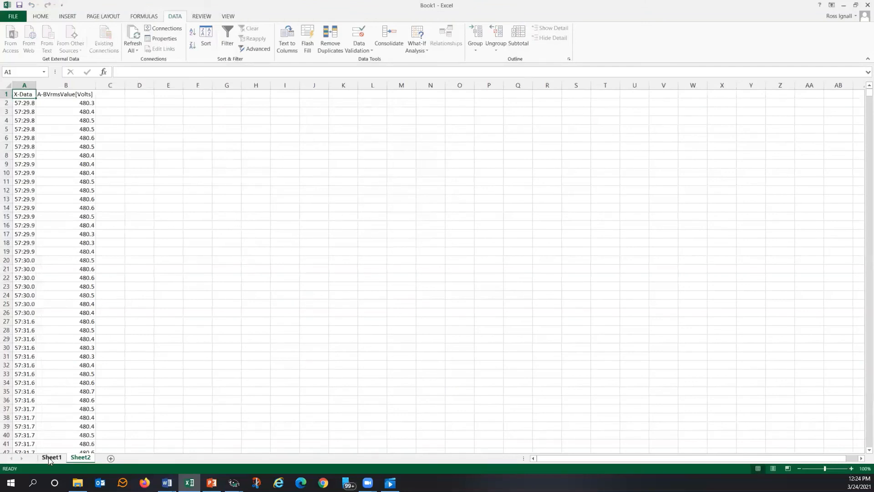
Glance at Sheet1's line chart, then return to Sheet2's imported time and voltage columns
left_click(51, 457)
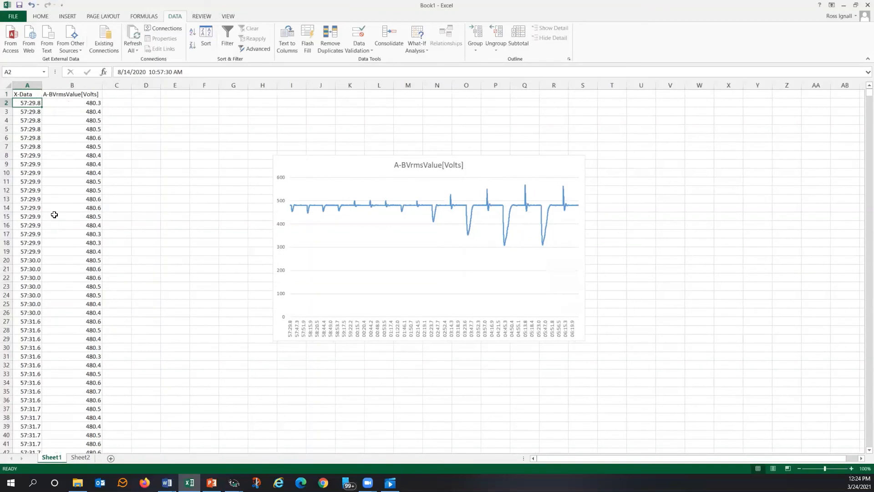
left_click(80, 457)
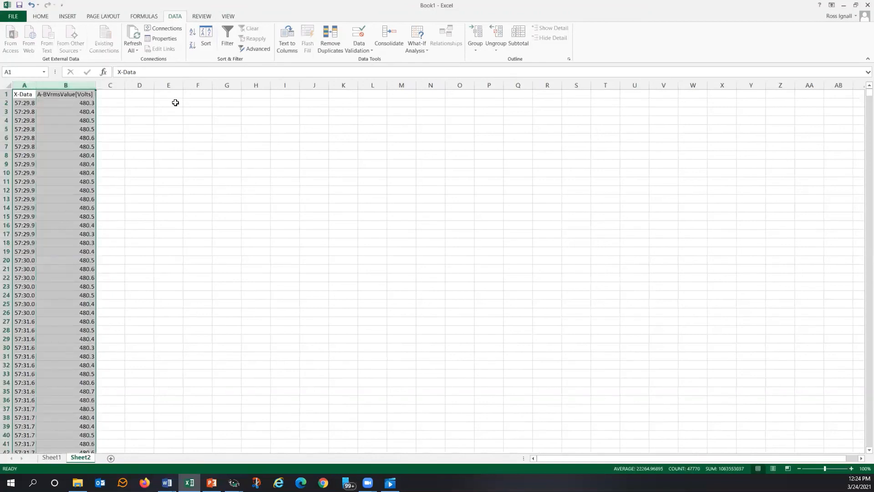
Insert a 2-D line chart of the Sheet2 voltages, then switch back to Dran-View
left_click(66, 16)
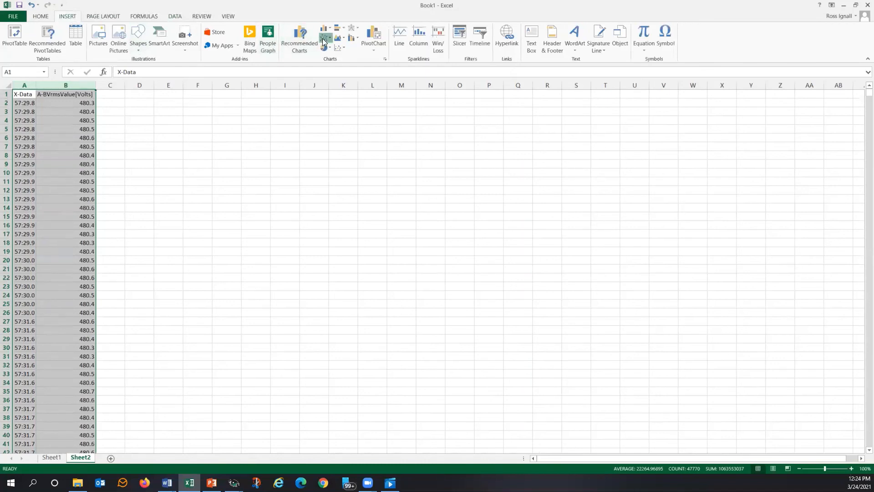
left_click(323, 37)
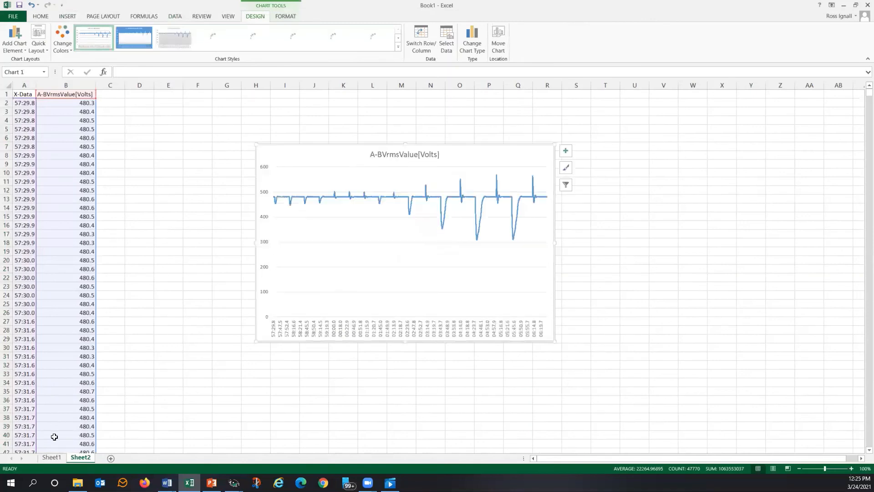
left_click(50, 456)
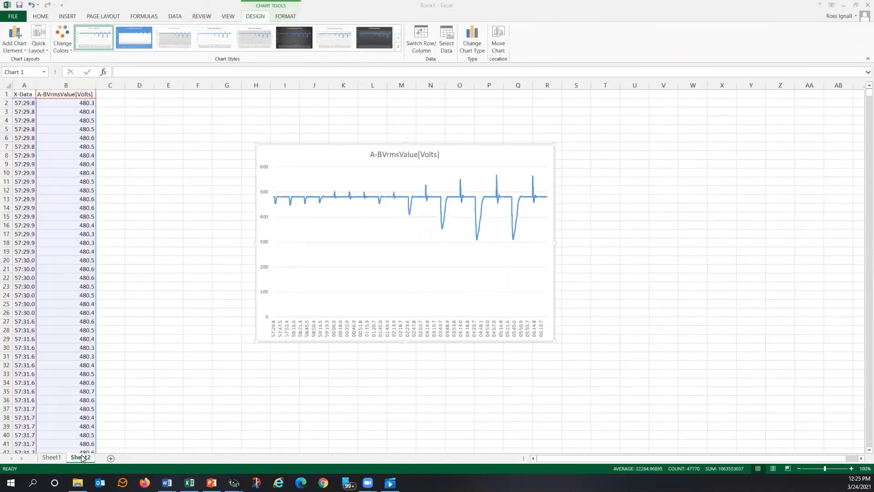
left_click(232, 482)
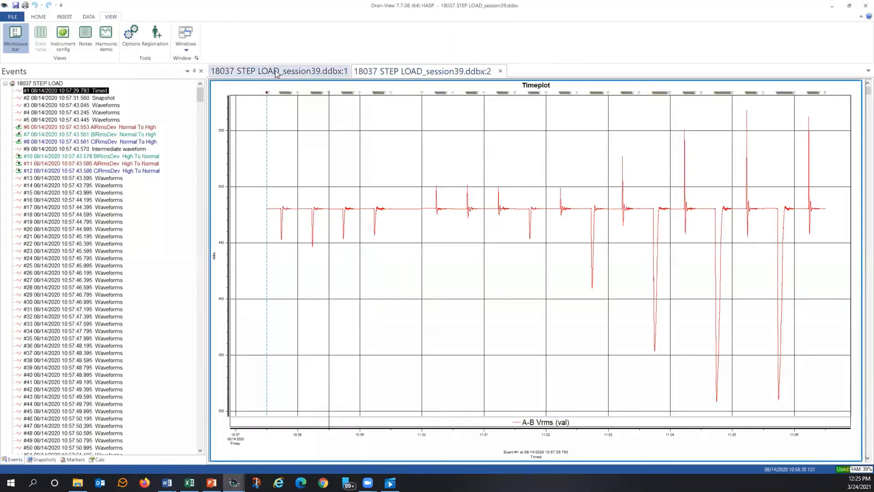